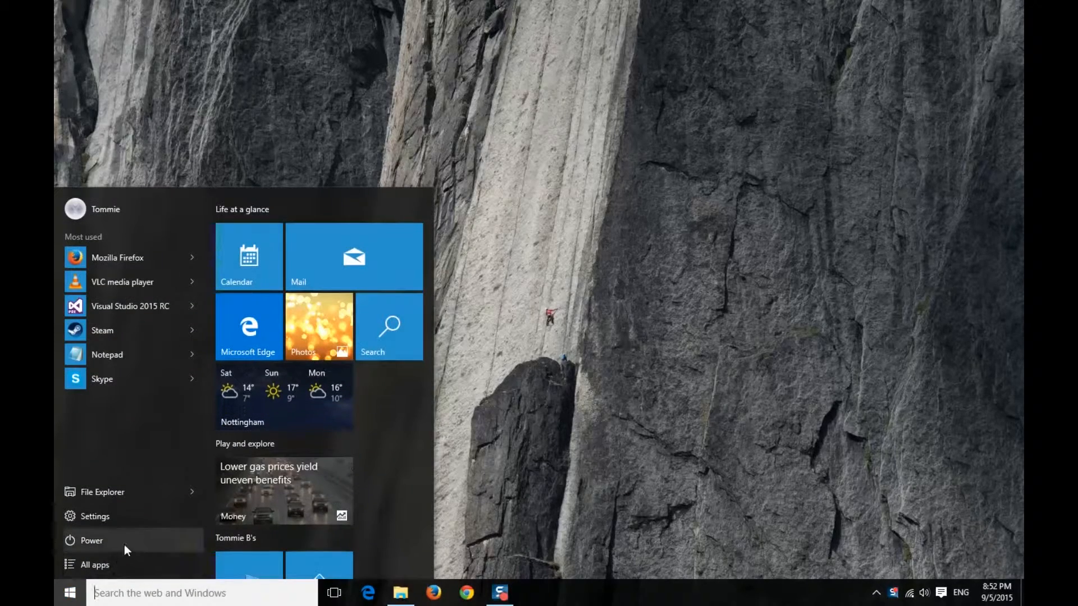
Launch Adobe Media Encoder CS6 from the Start menu's All apps list
click(96, 564)
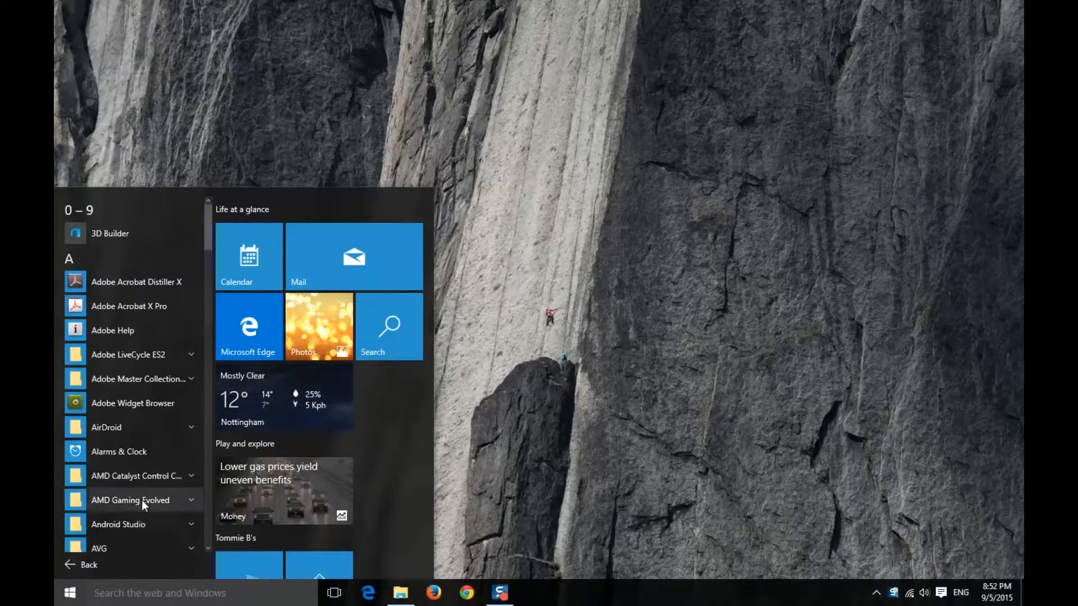
click(139, 379)
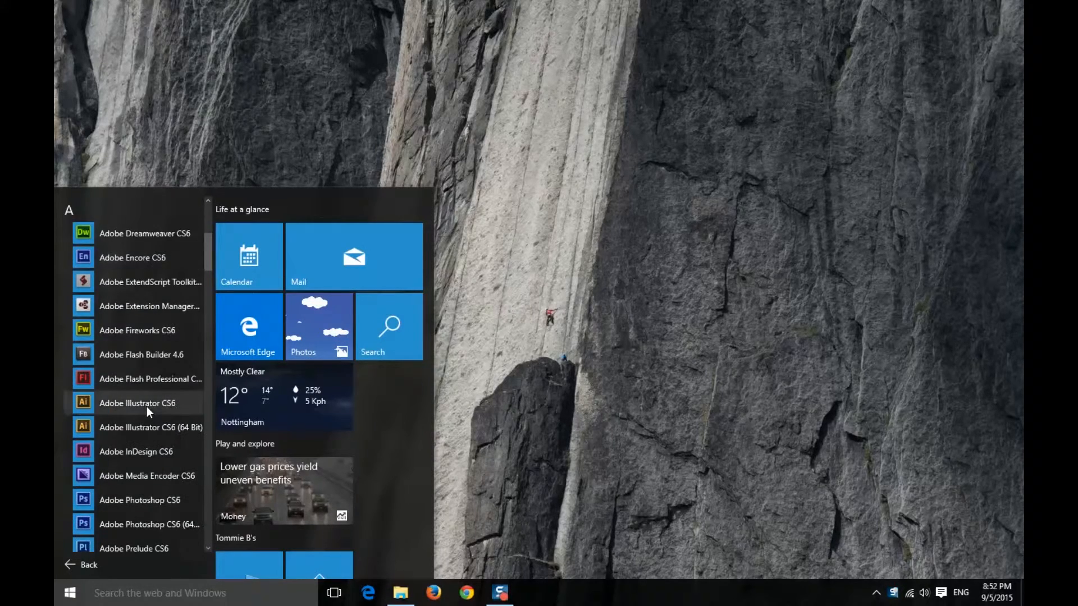
scroll(down, 3)
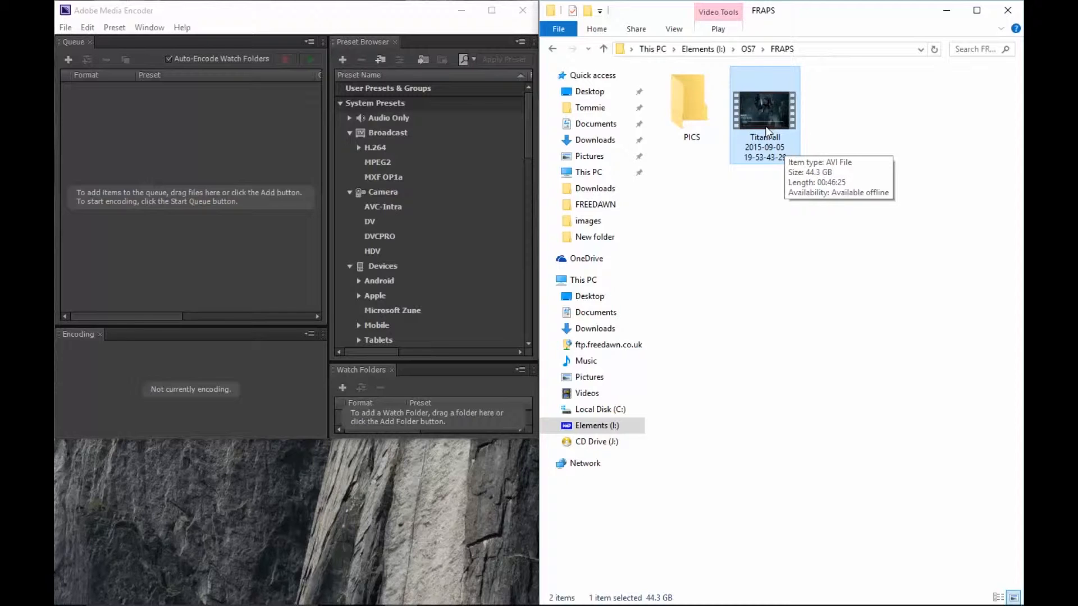
mouse_move(786, 127)
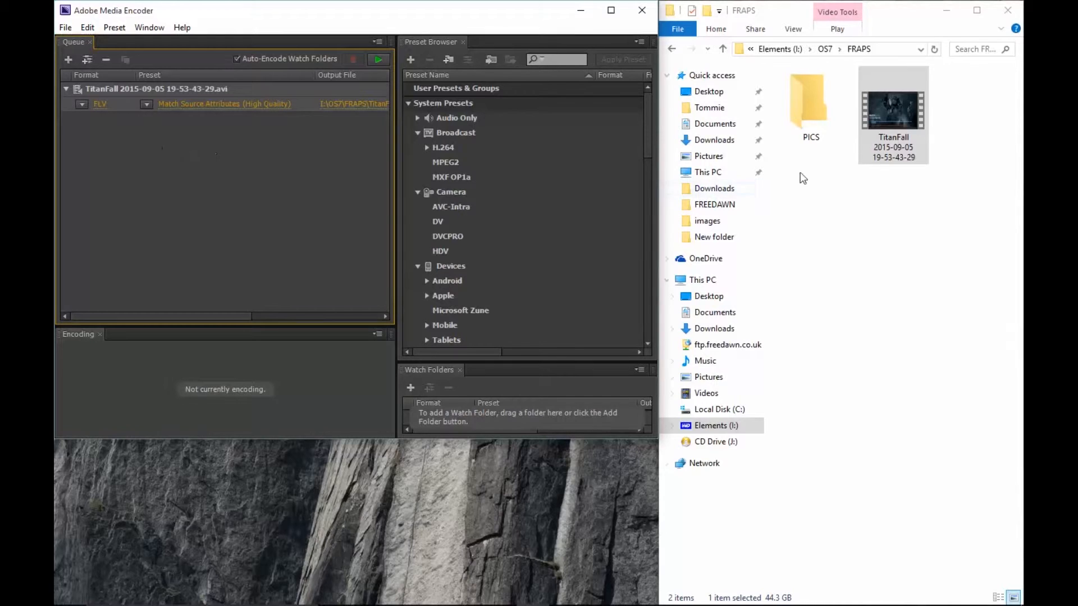
right_click(892, 113)
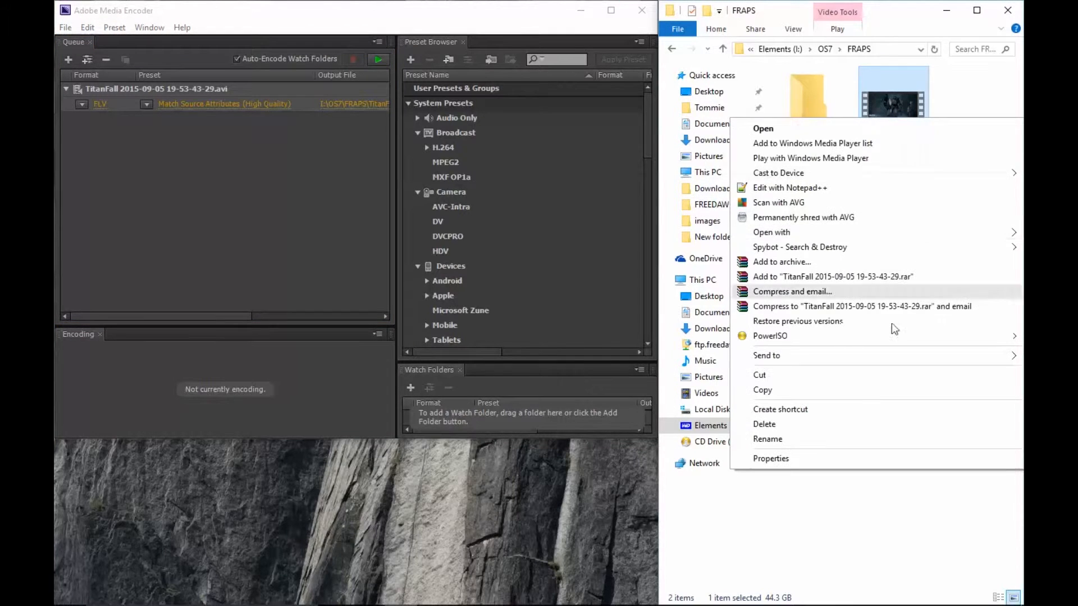
click(721, 287)
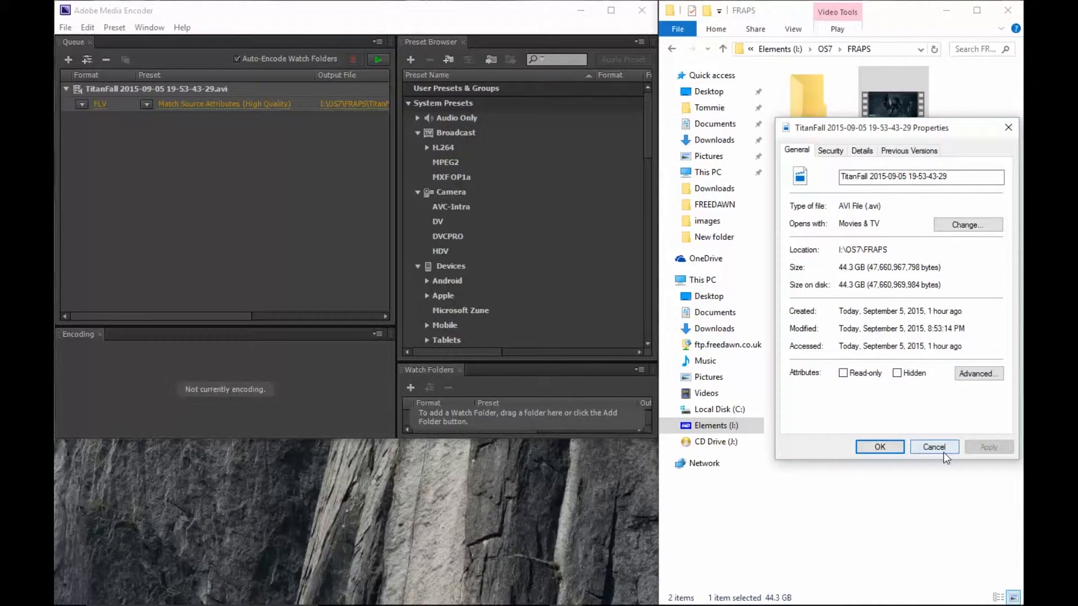
click(933, 446)
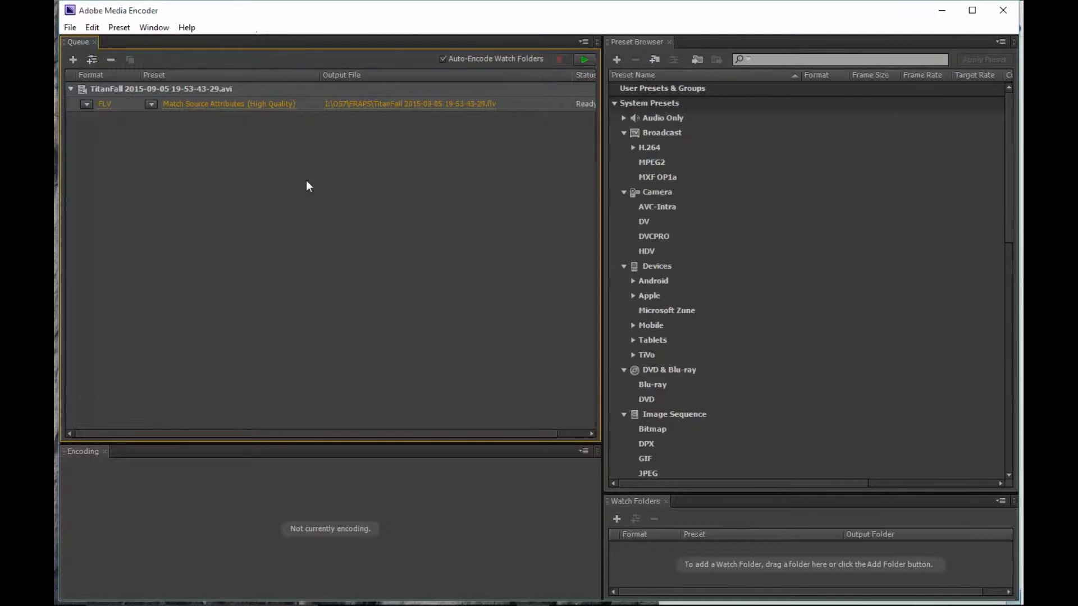
mouse_move(94, 132)
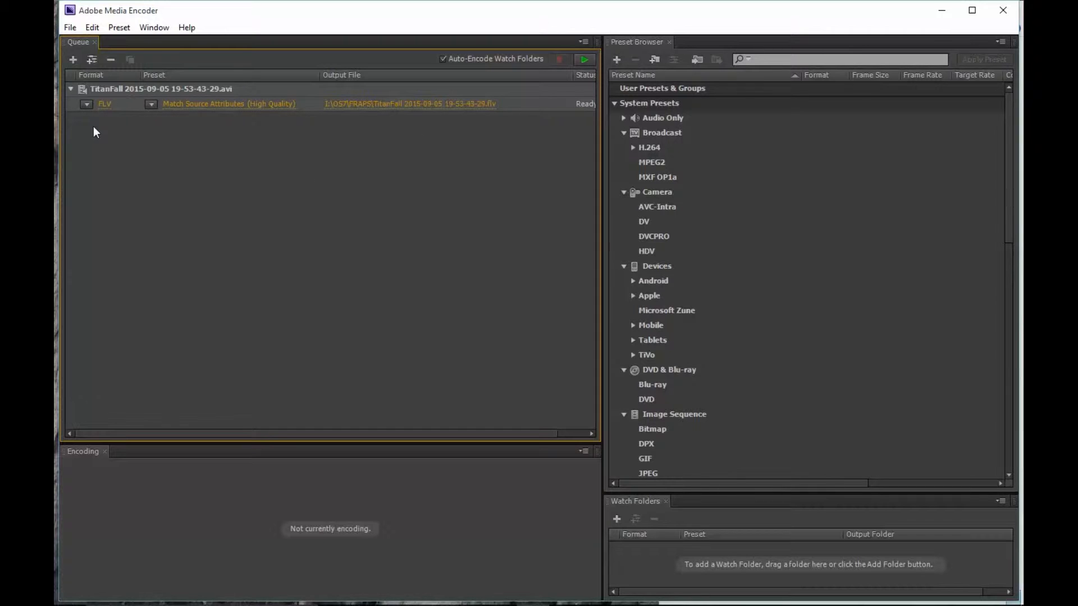
Set the TitanFall job's output file location to the Desktop, keeping FLV format for now
click(86, 103)
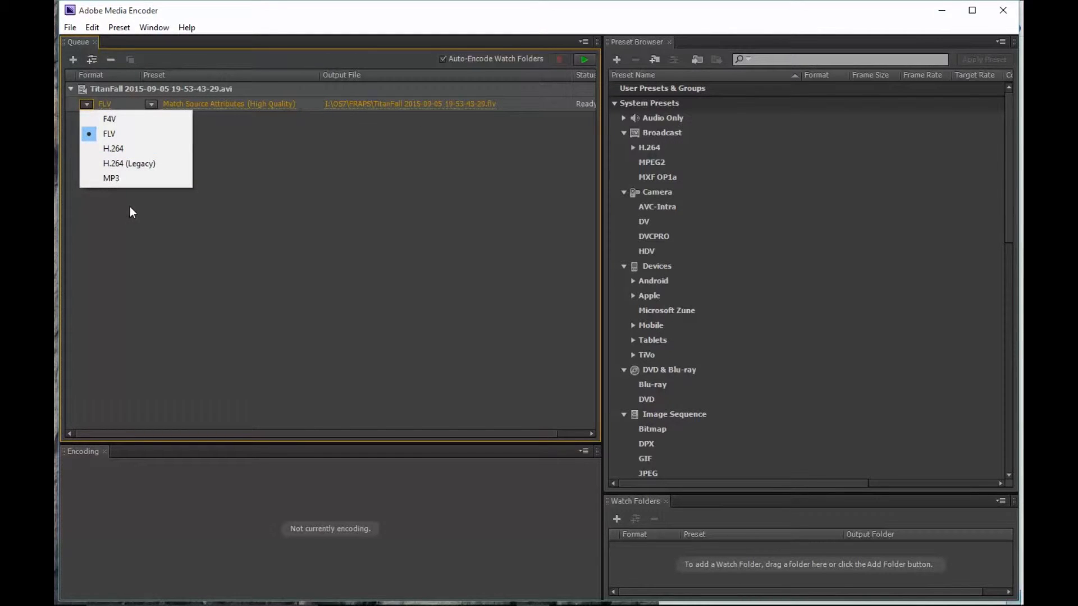
click(109, 133)
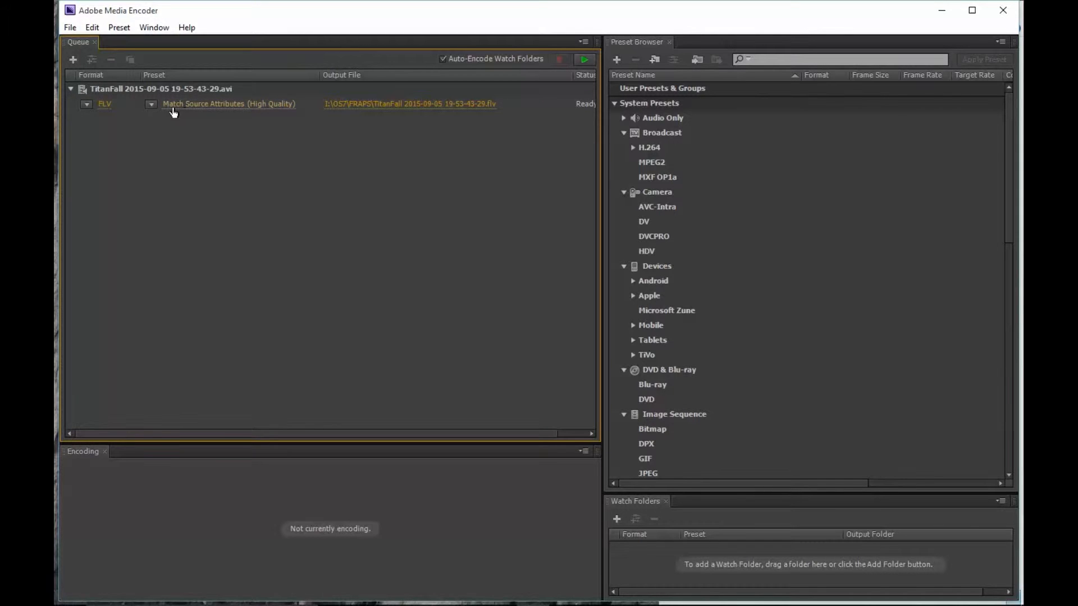
mouse_move(203, 109)
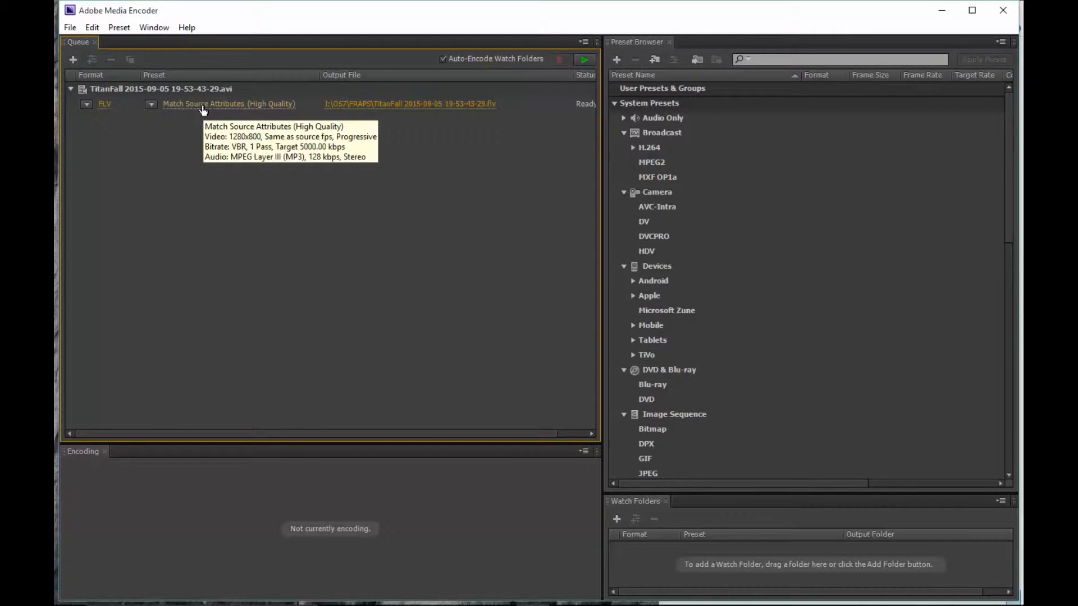
mouse_move(357, 120)
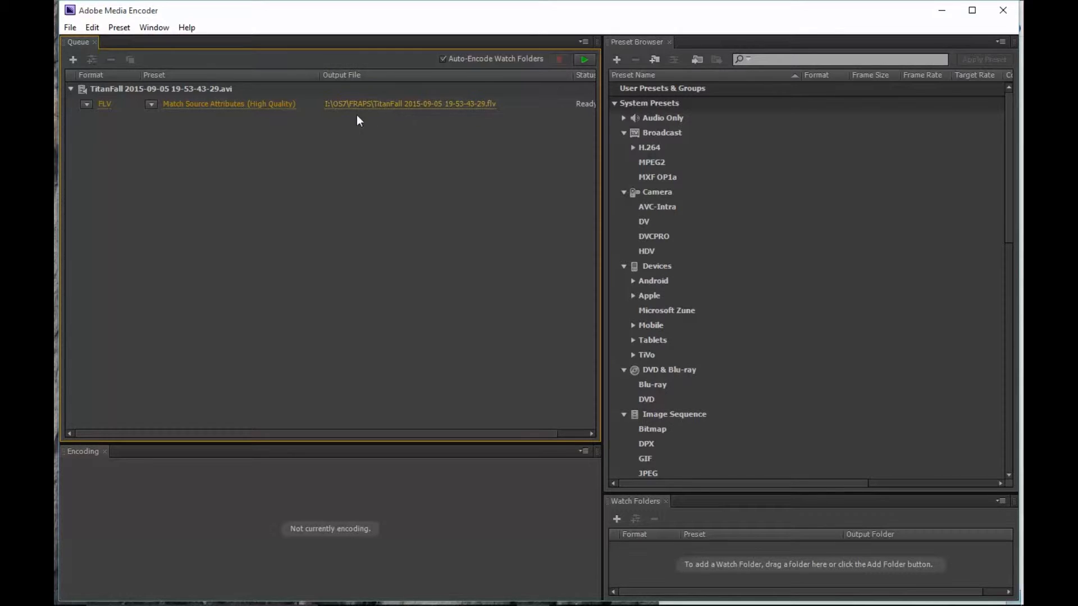
click(408, 103)
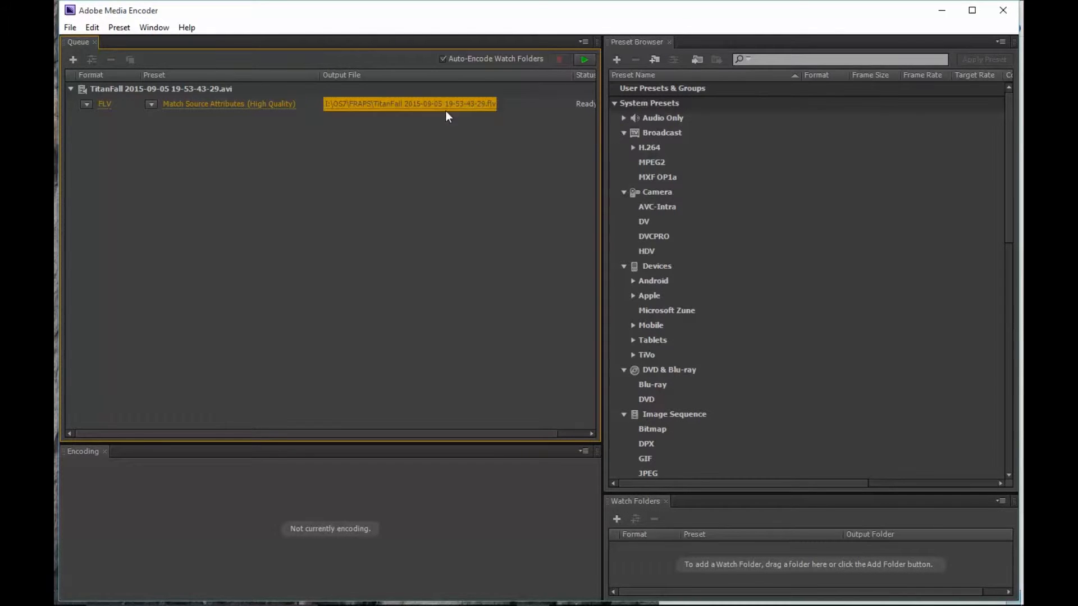
click(410, 103)
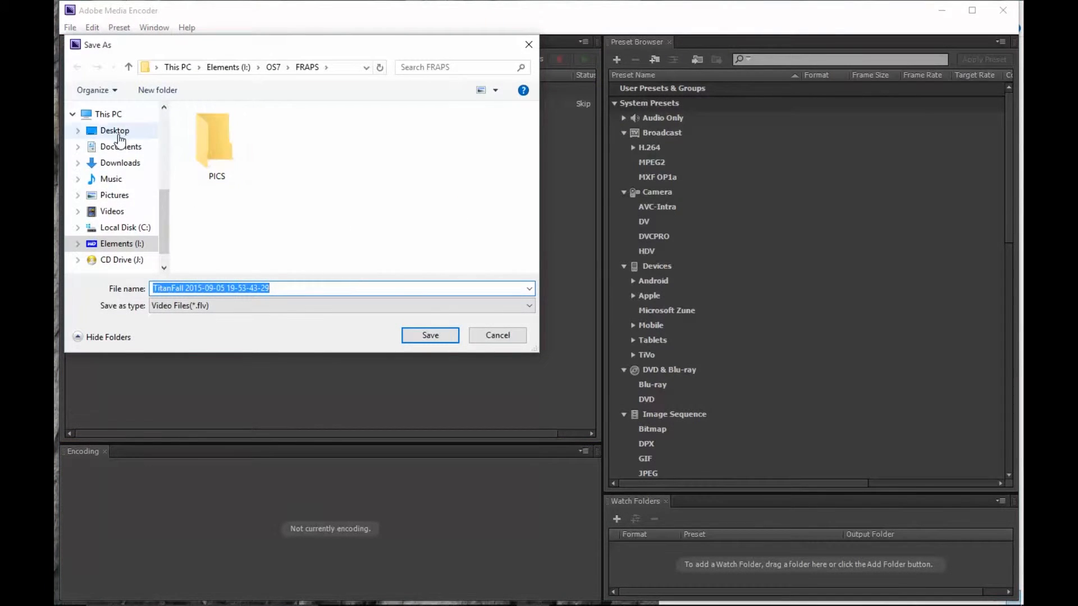
click(115, 130)
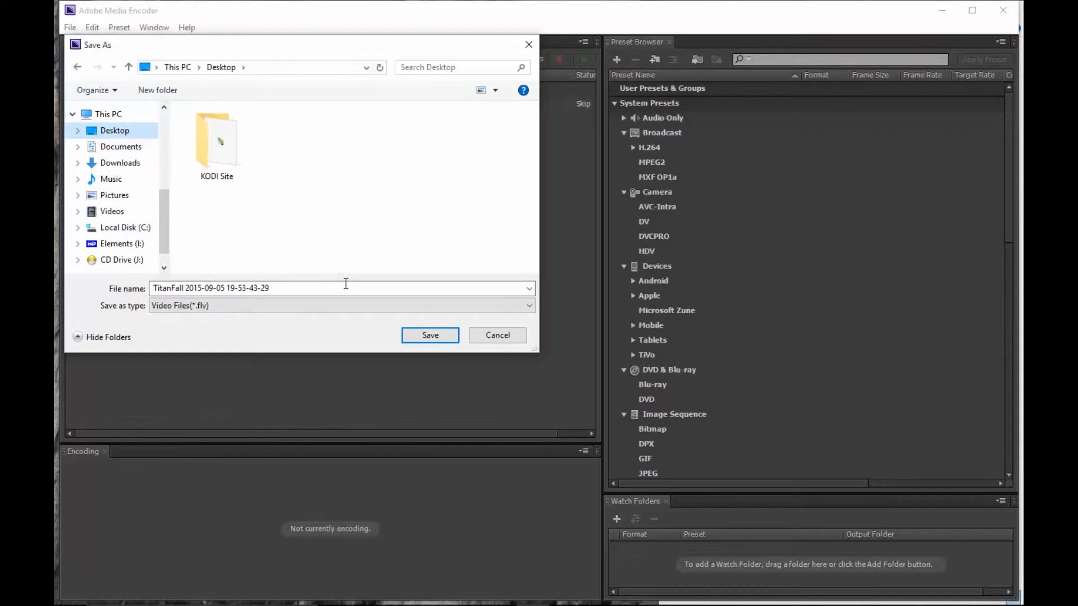
click(430, 334)
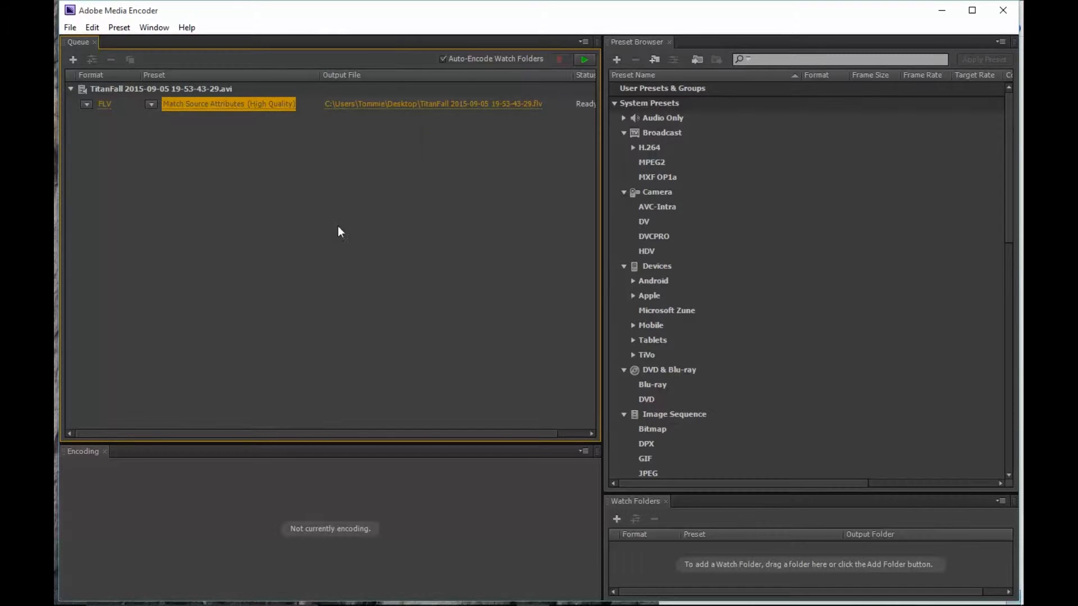
double_click(227, 103)
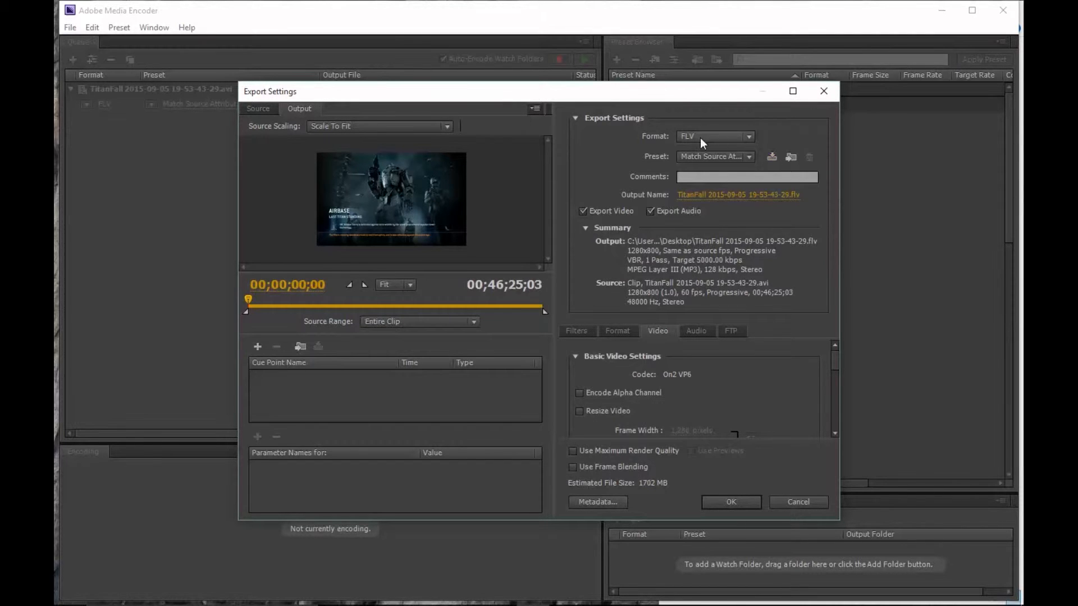
mouse_move(748, 146)
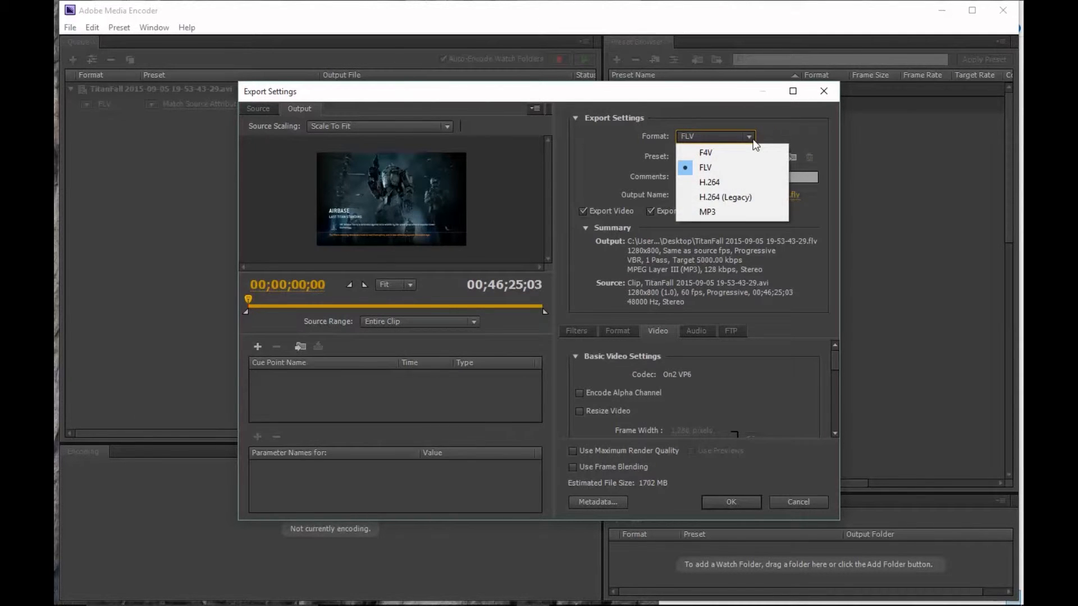
Switch the export format from FLV to H.264 in Export Settings
click(705, 167)
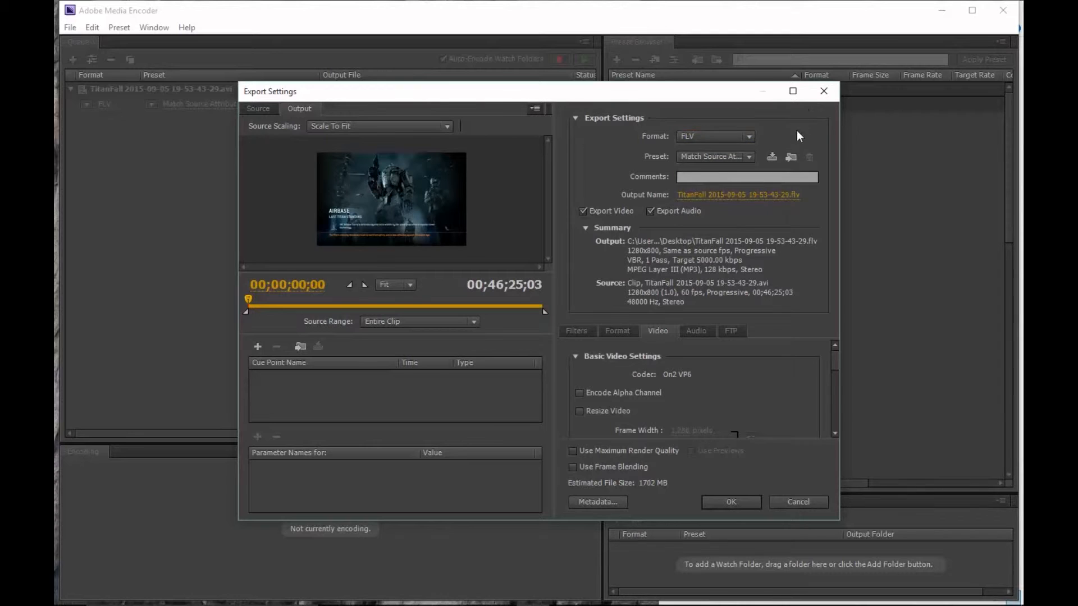
mouse_move(745, 231)
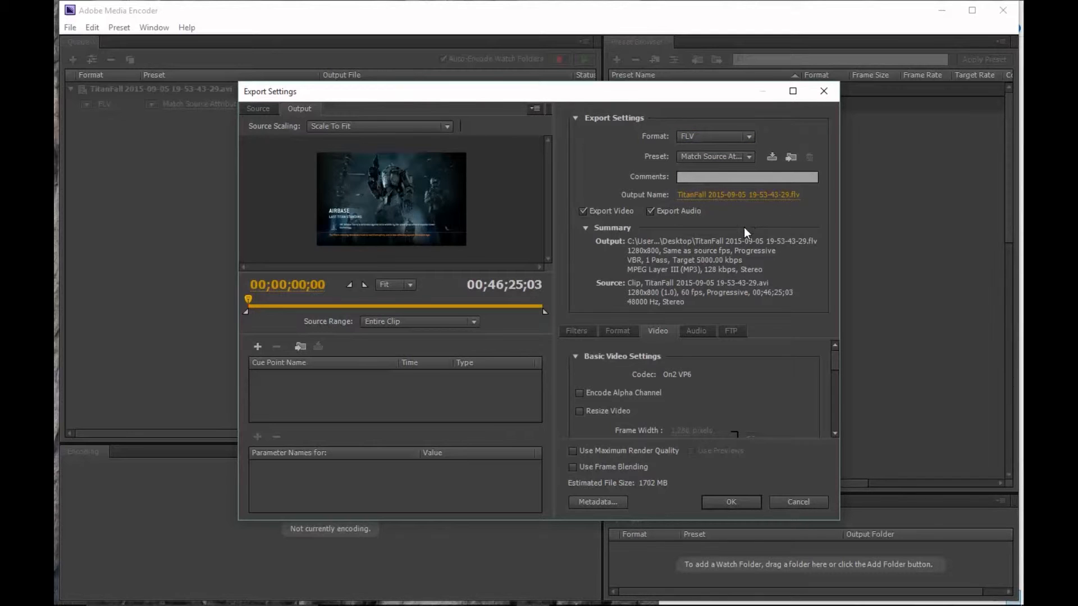
click(616, 331)
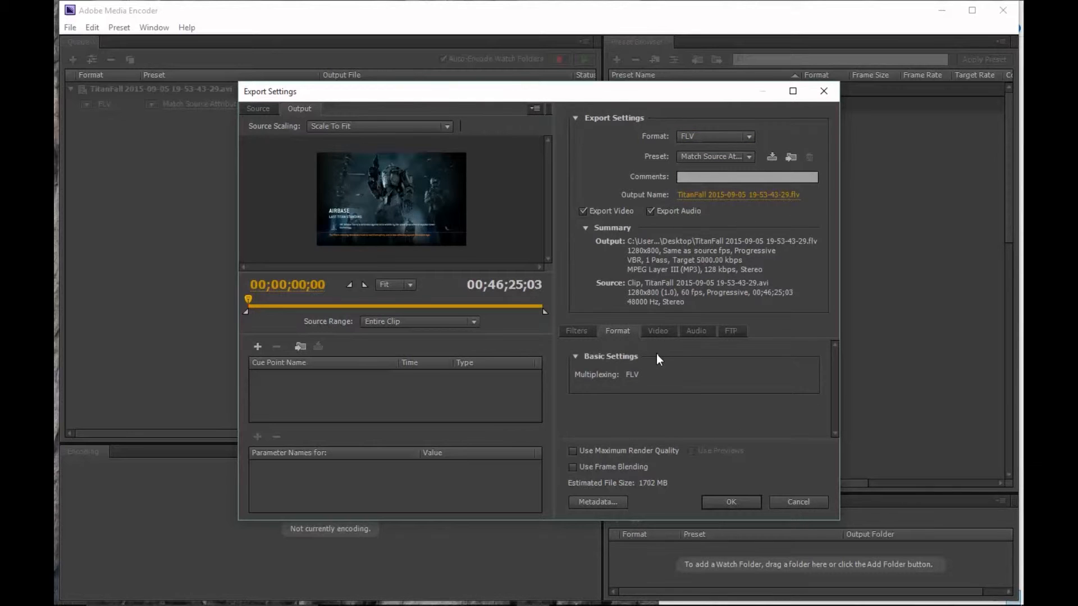
click(715, 156)
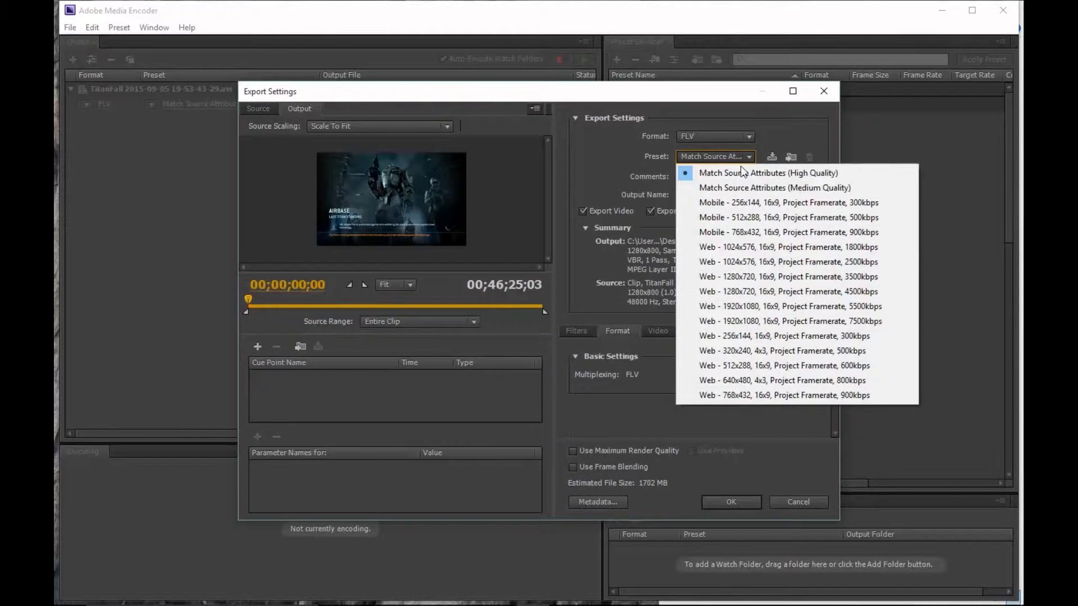
click(749, 135)
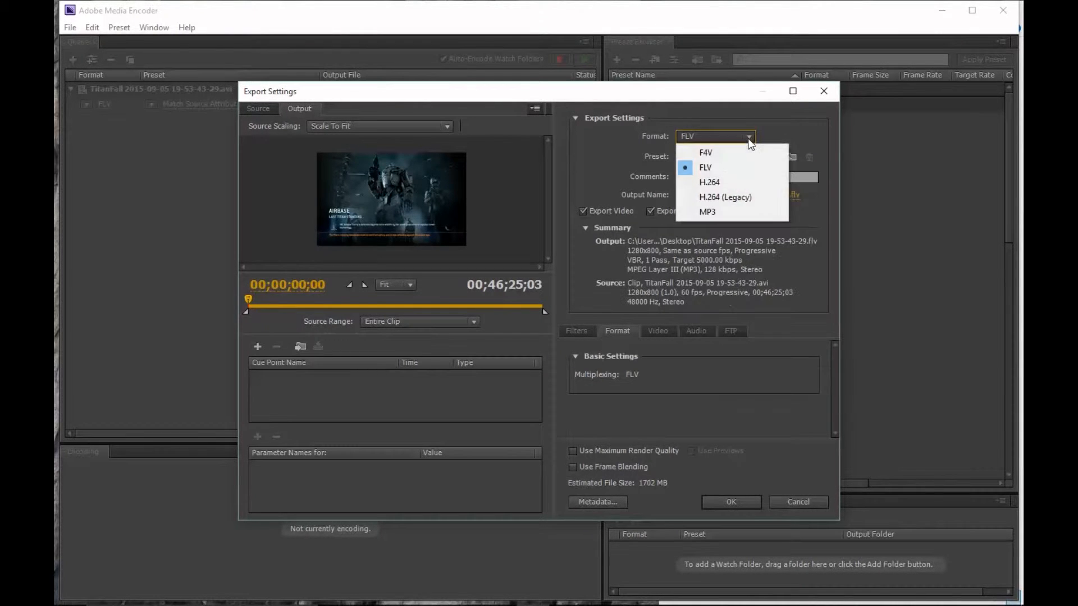
click(708, 182)
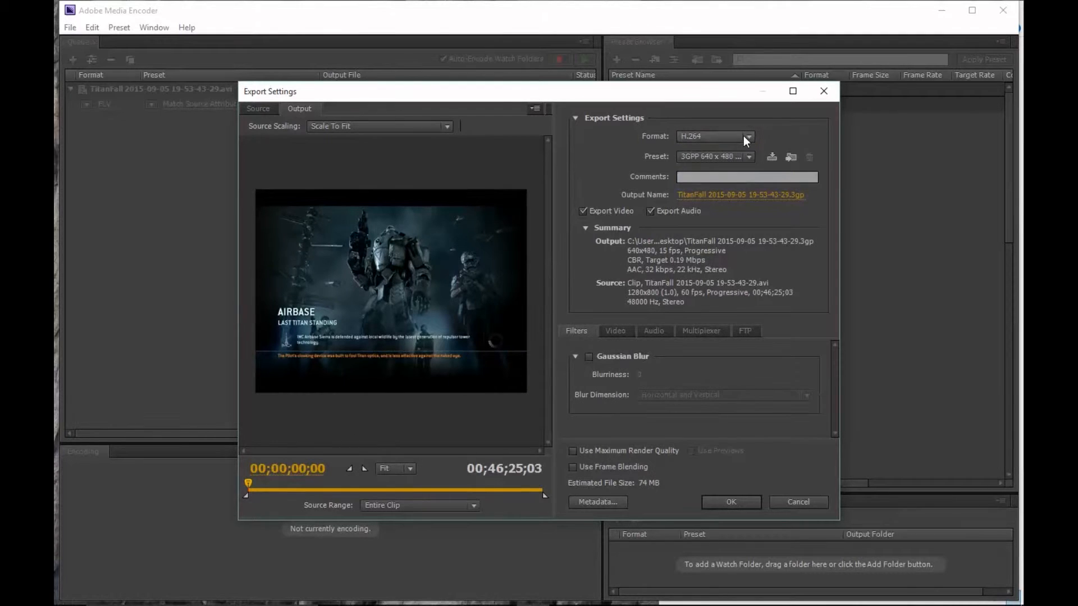
mouse_move(748, 145)
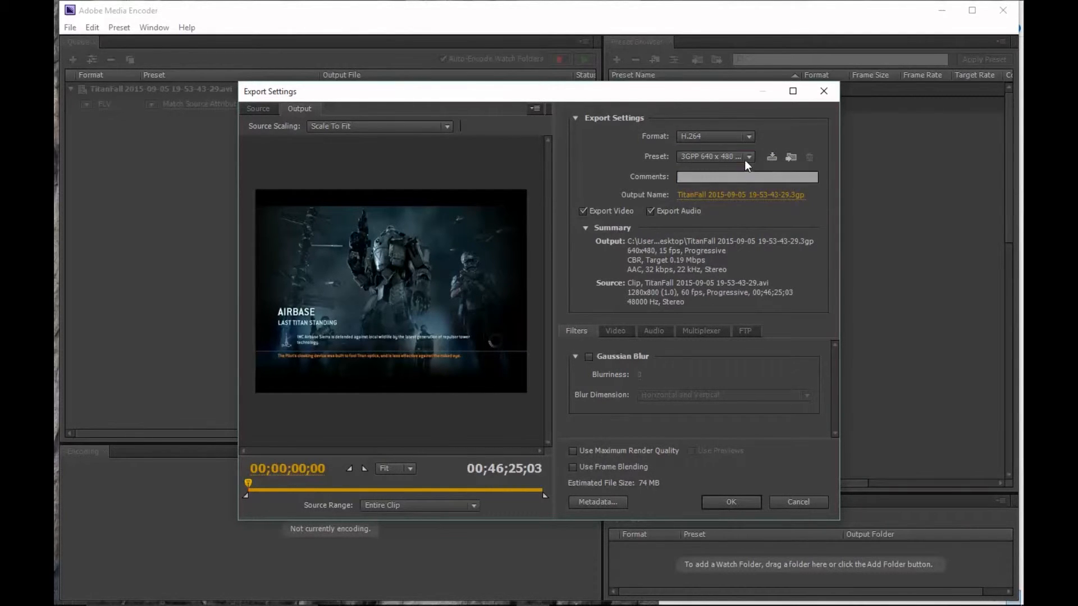
Choose the YouTube HD 1080p 23.976 preset for a 1920x1080 MP4 output
click(749, 156)
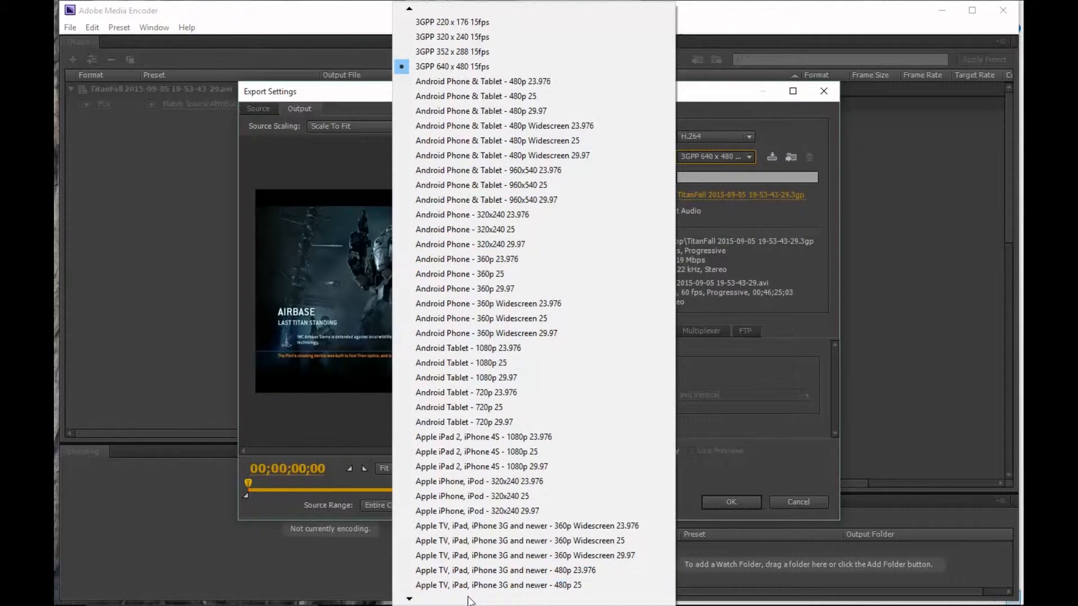
scroll(down, 3)
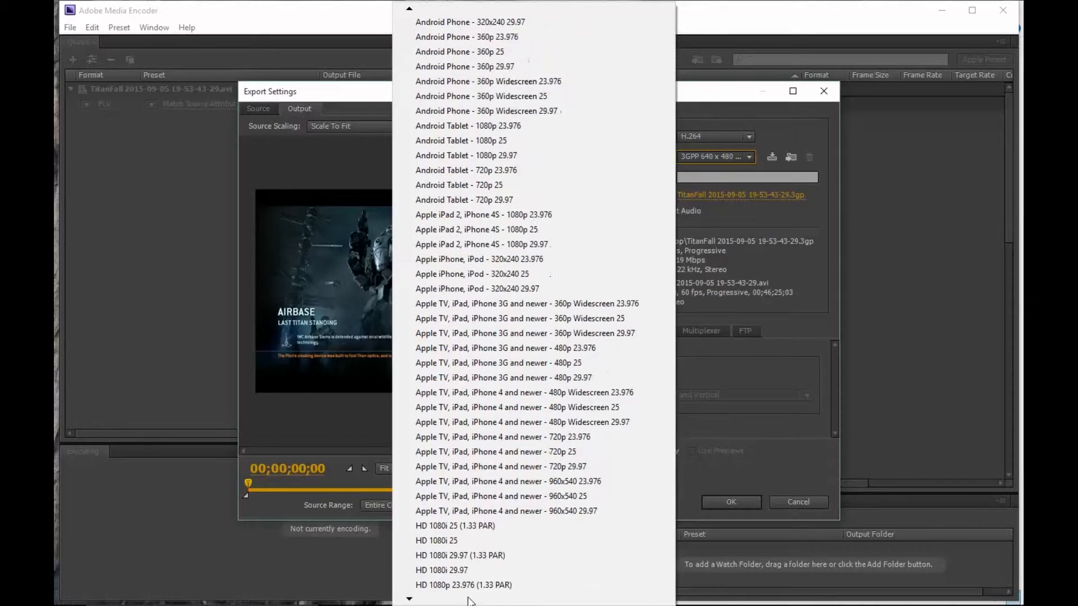
scroll(down, 3)
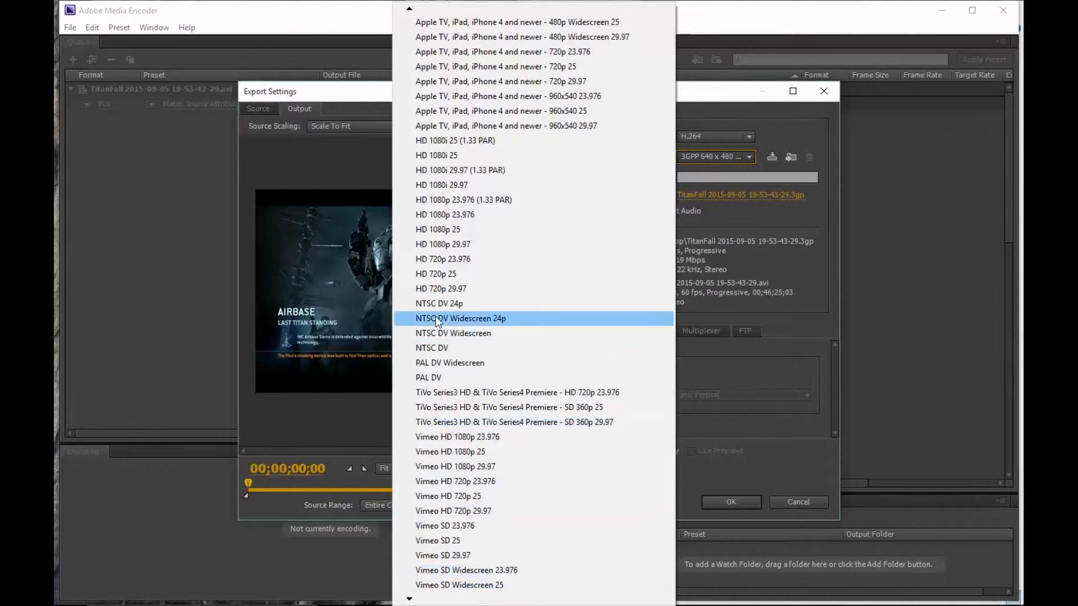
mouse_move(454, 141)
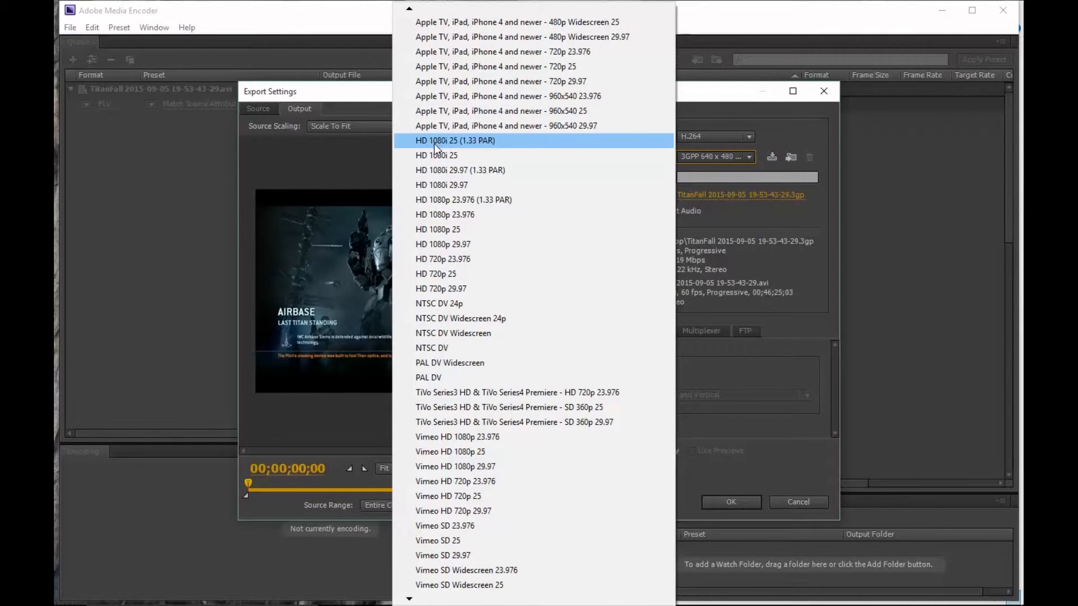
mouse_move(464, 155)
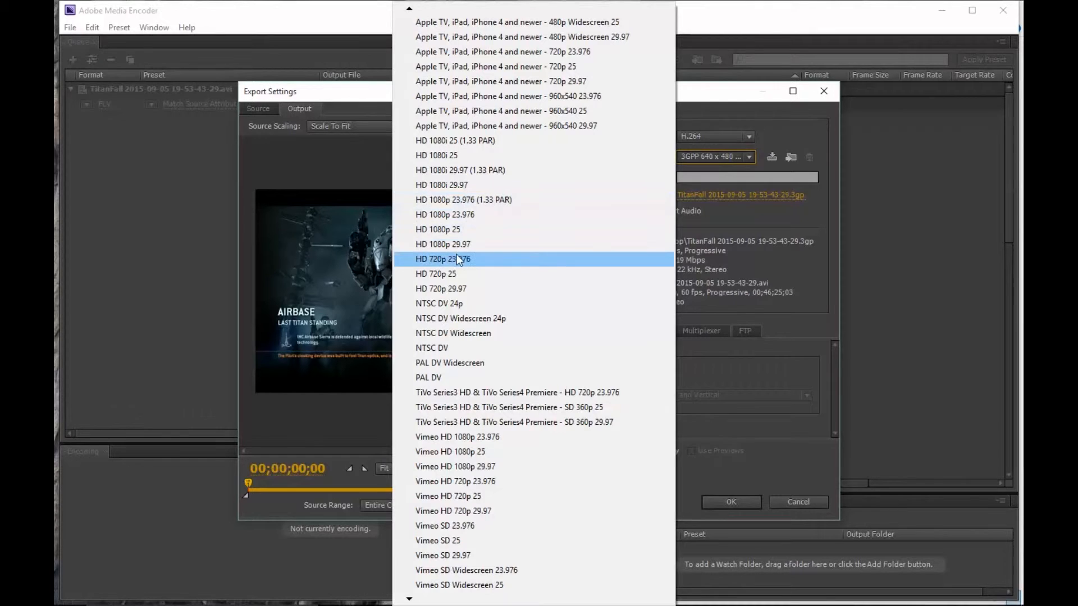
mouse_move(453, 333)
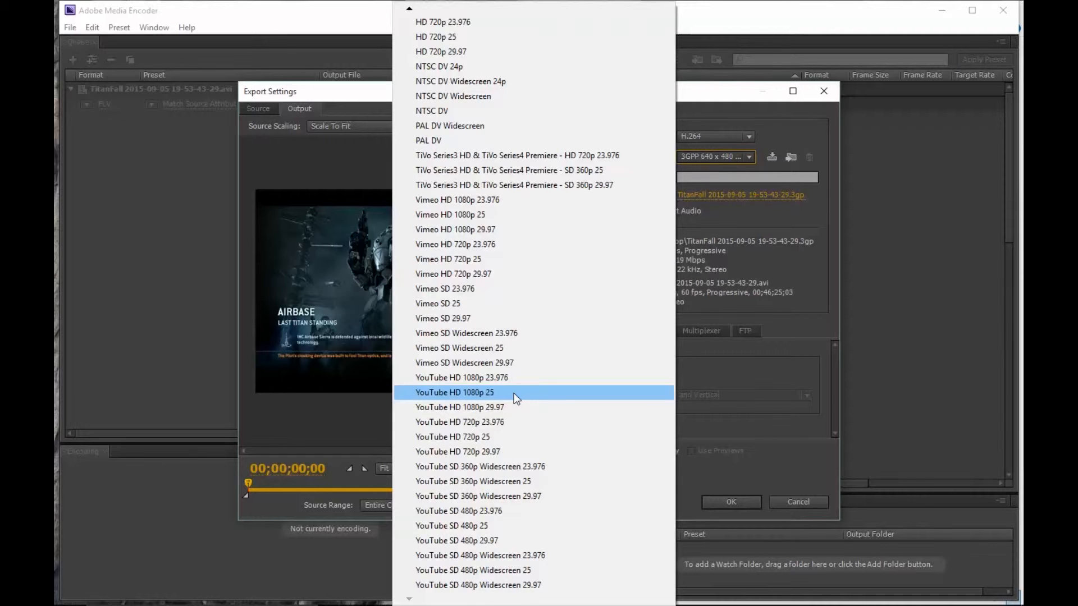
mouse_move(460, 377)
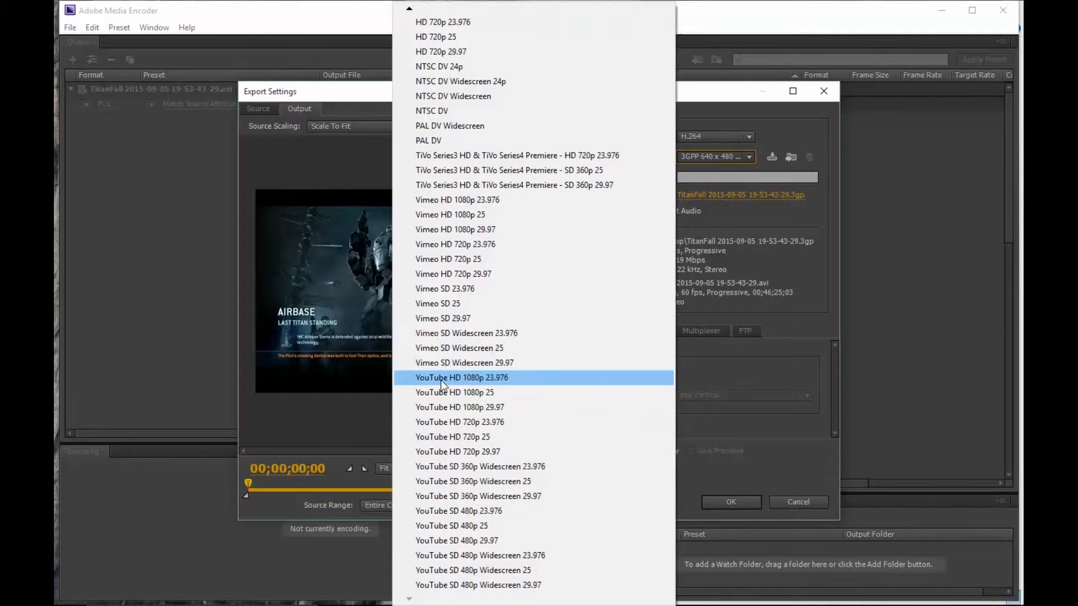
click(462, 377)
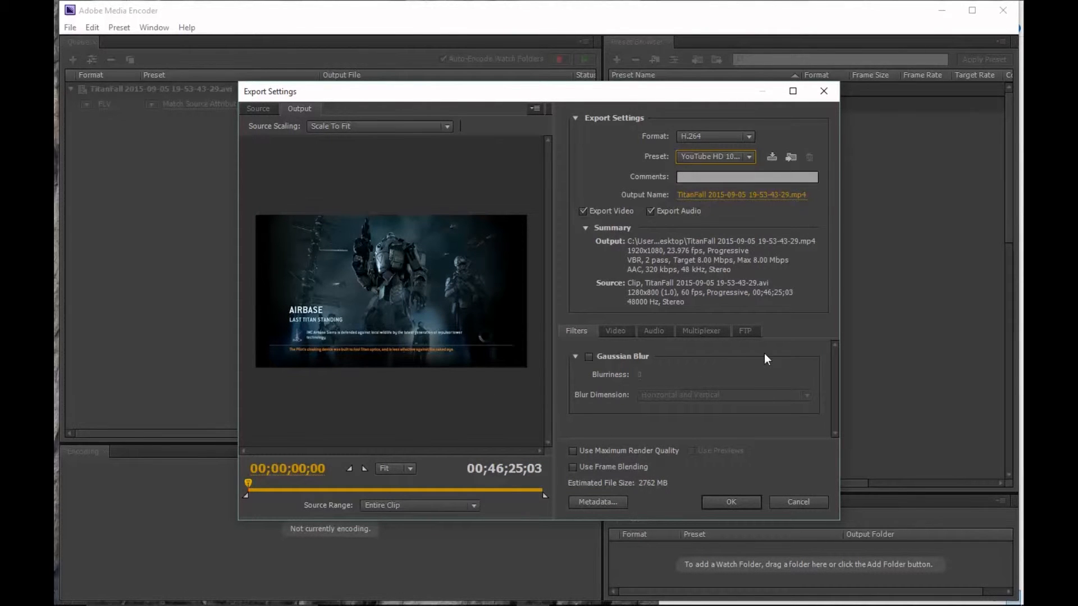
mouse_move(589, 218)
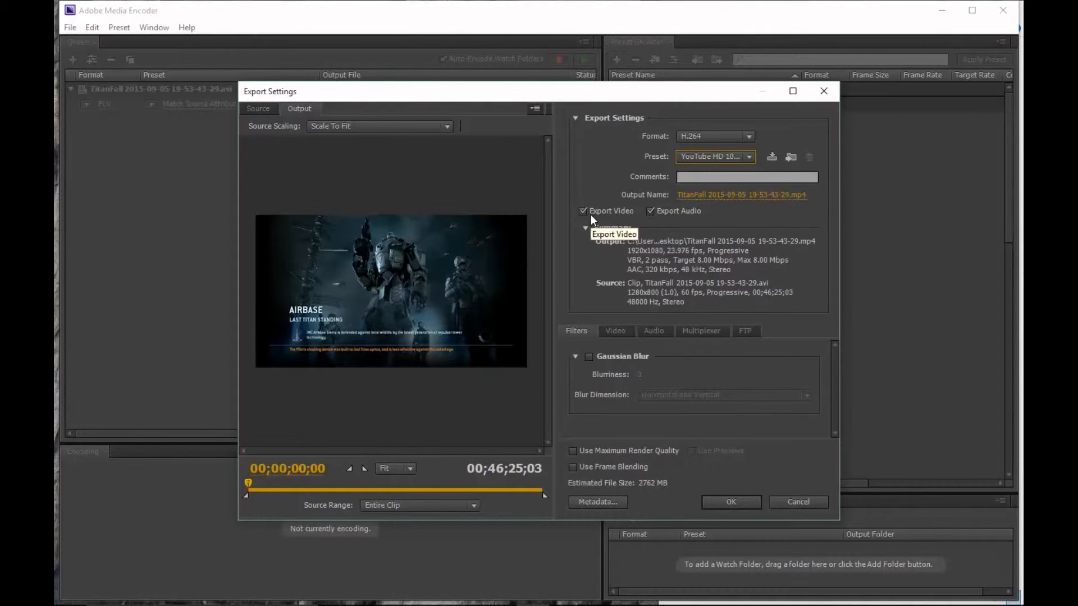
mouse_move(657, 214)
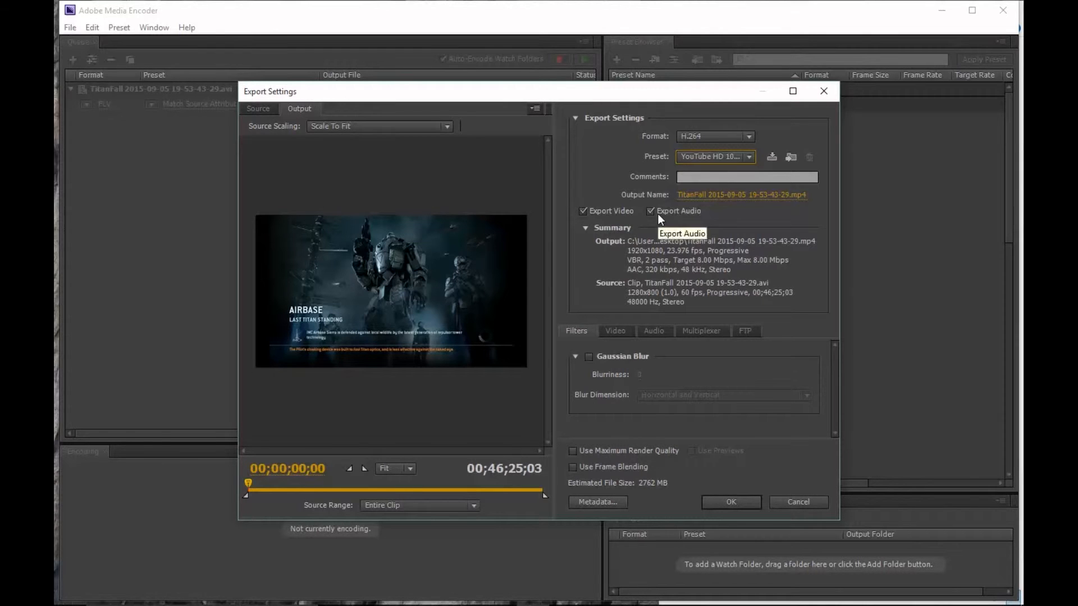
Toggle Export Audio off and back on, leaving video and audio enabled as a Custom preset
click(649, 211)
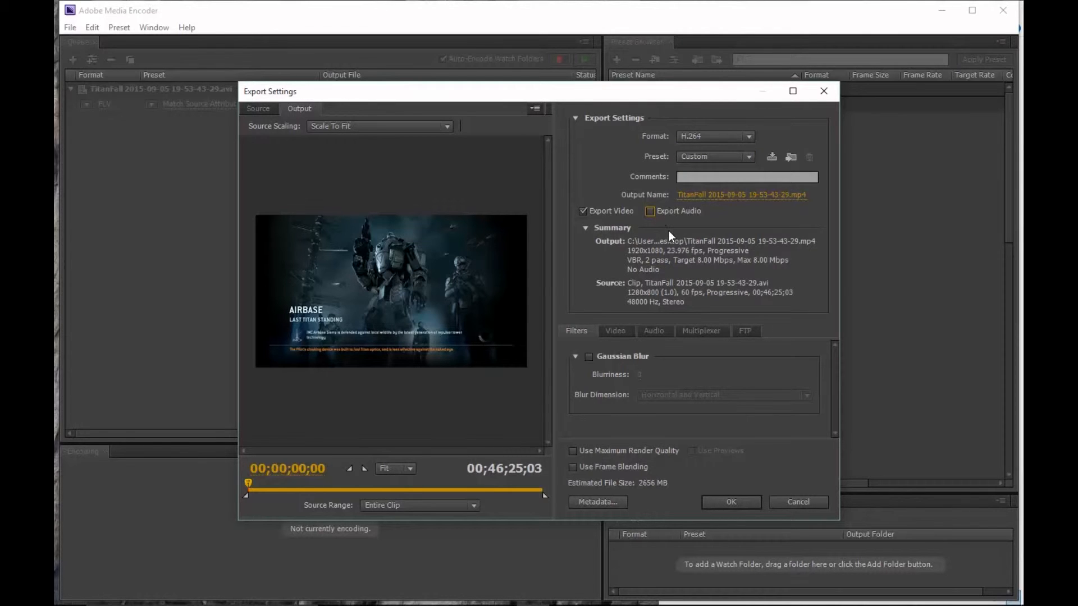
click(650, 211)
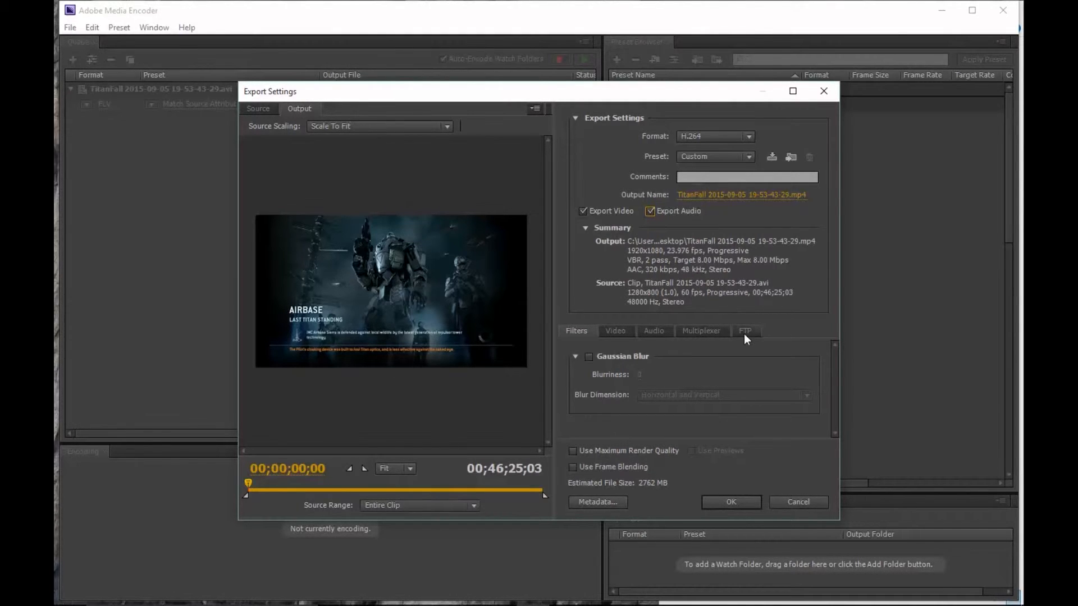
In the Video settings, lower the target bitrate to 7.5 Mbps for two-pass VBR
click(616, 331)
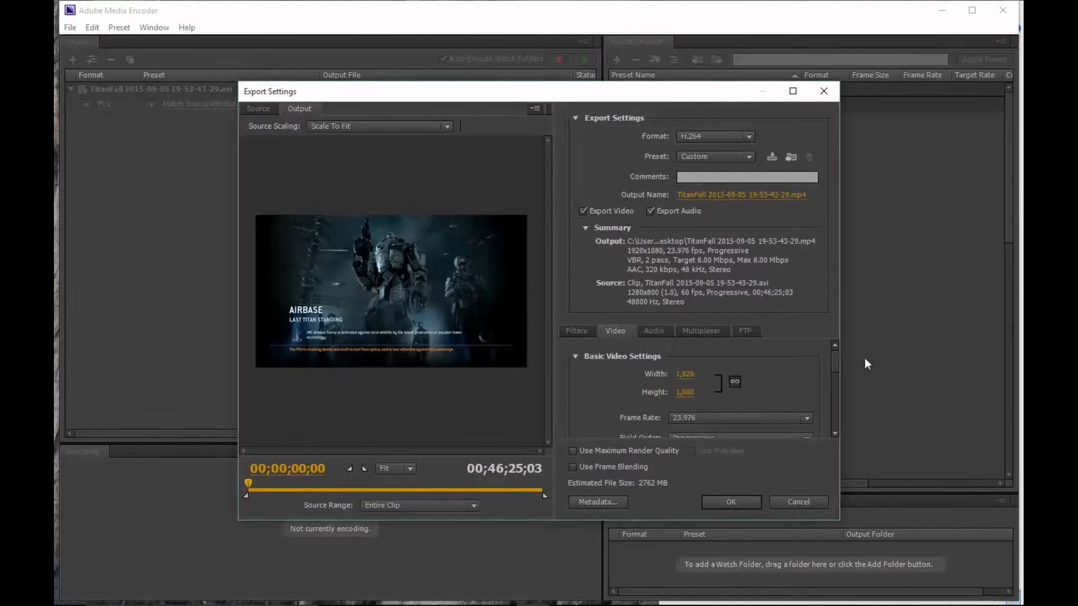
click(792, 91)
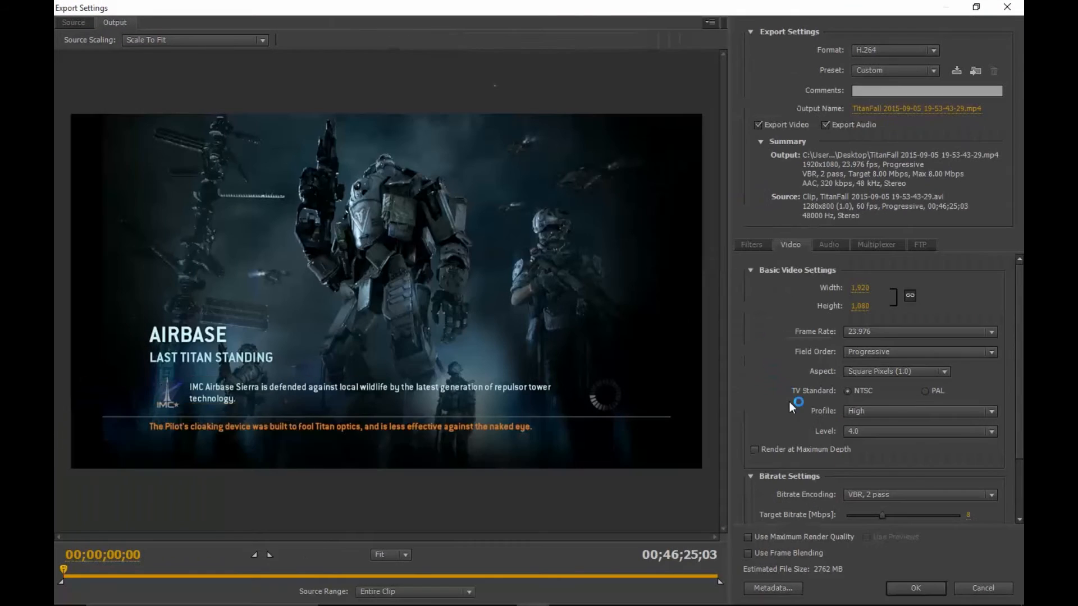
drag(900, 516, 891, 443)
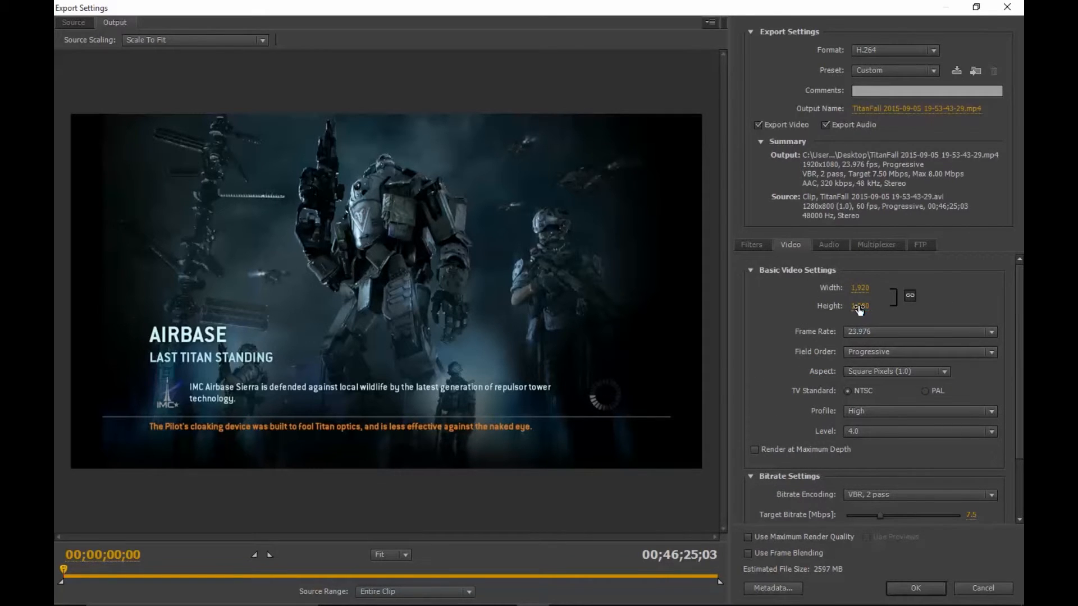
click(859, 306)
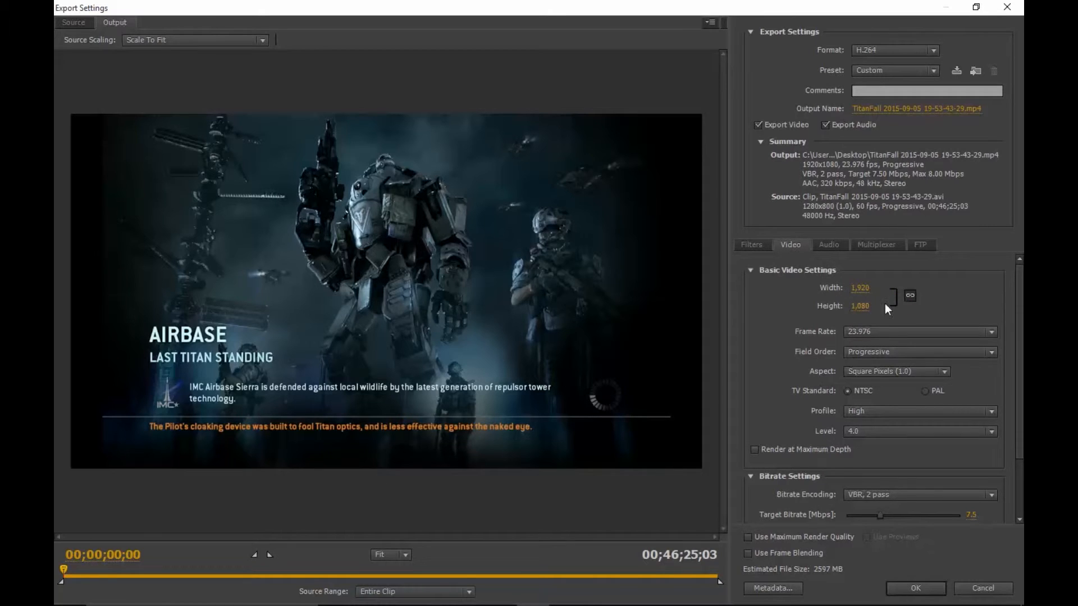
mouse_move(917, 145)
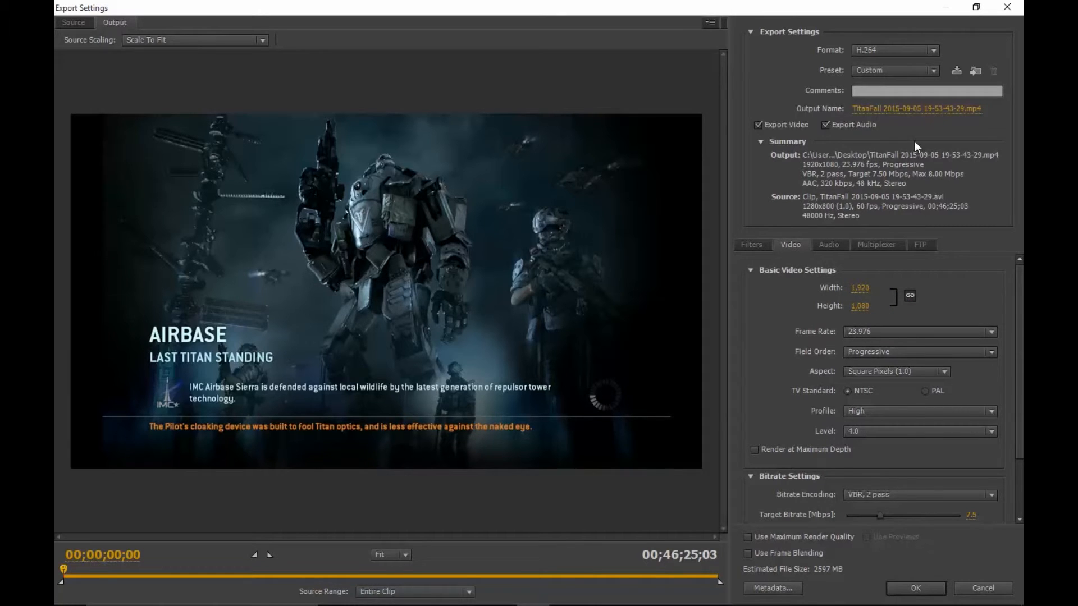
Review presets, keep the 23.976 frame rate and check the available video filters
click(933, 70)
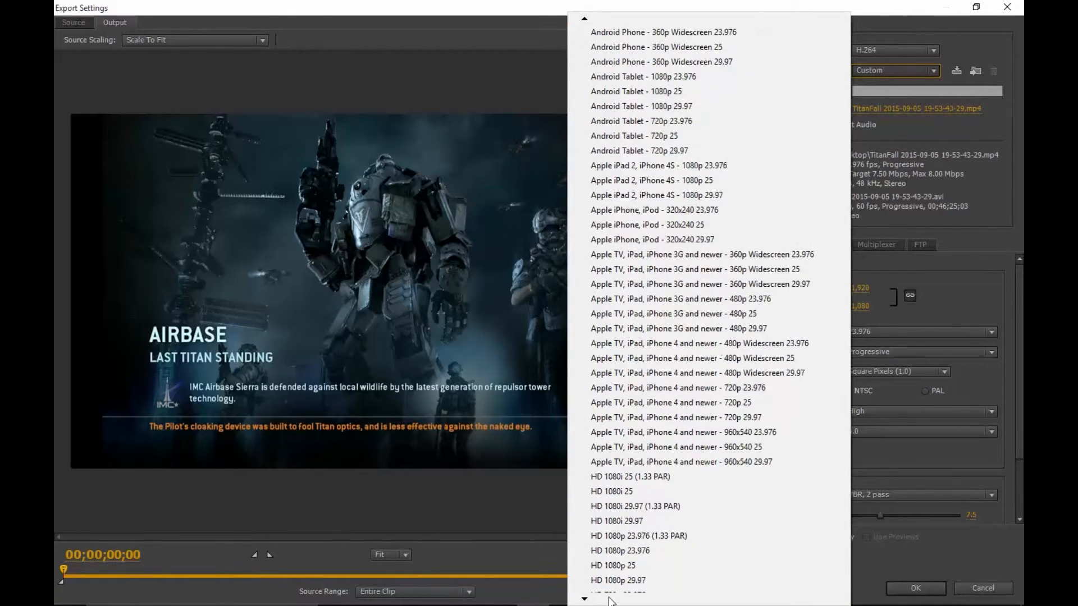
scroll(down, 3)
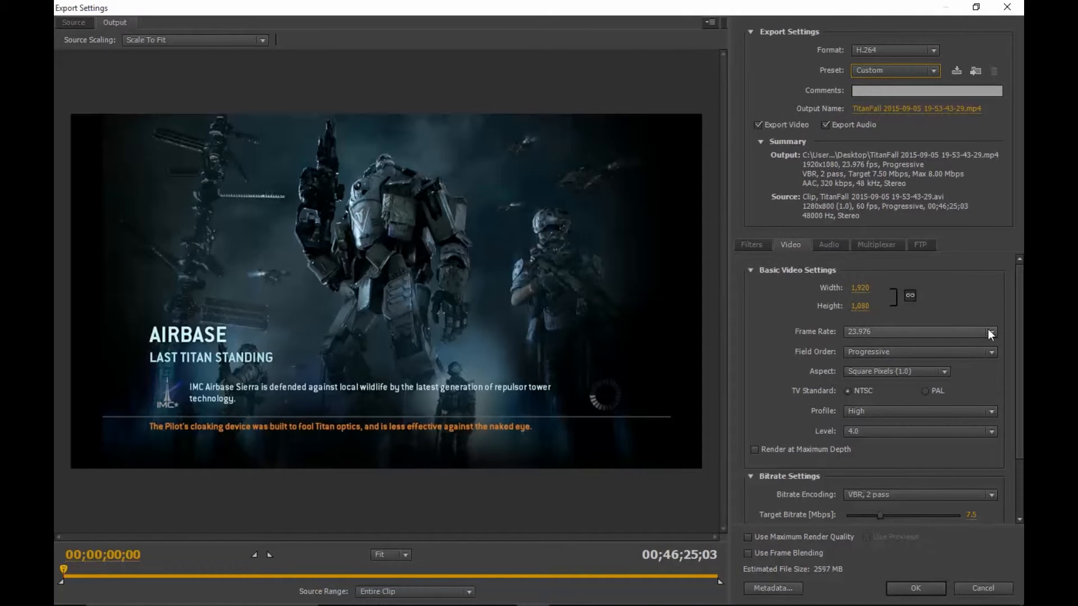
click(990, 331)
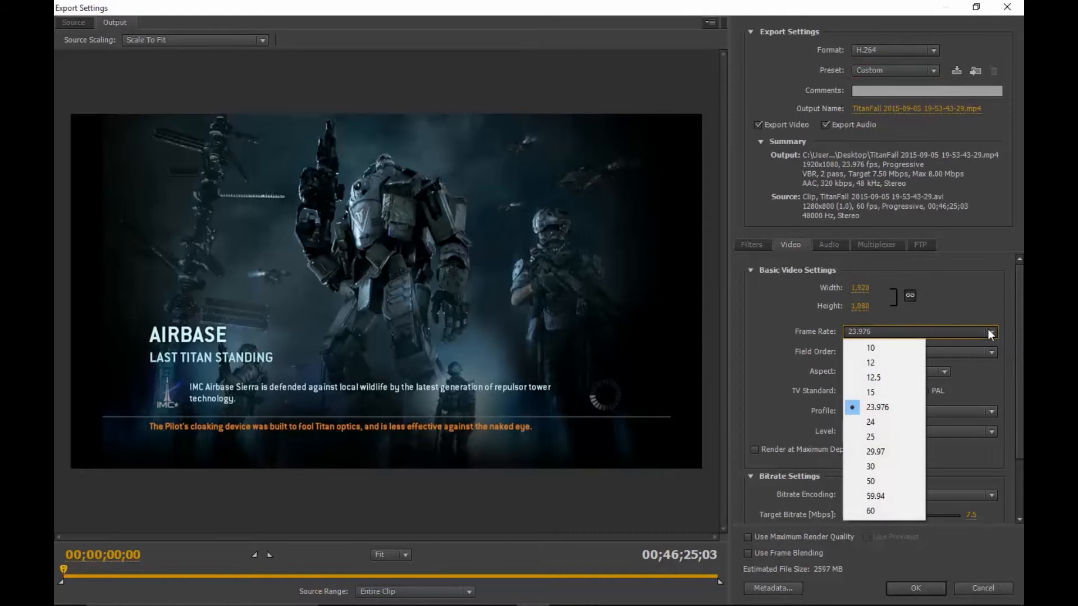
click(876, 407)
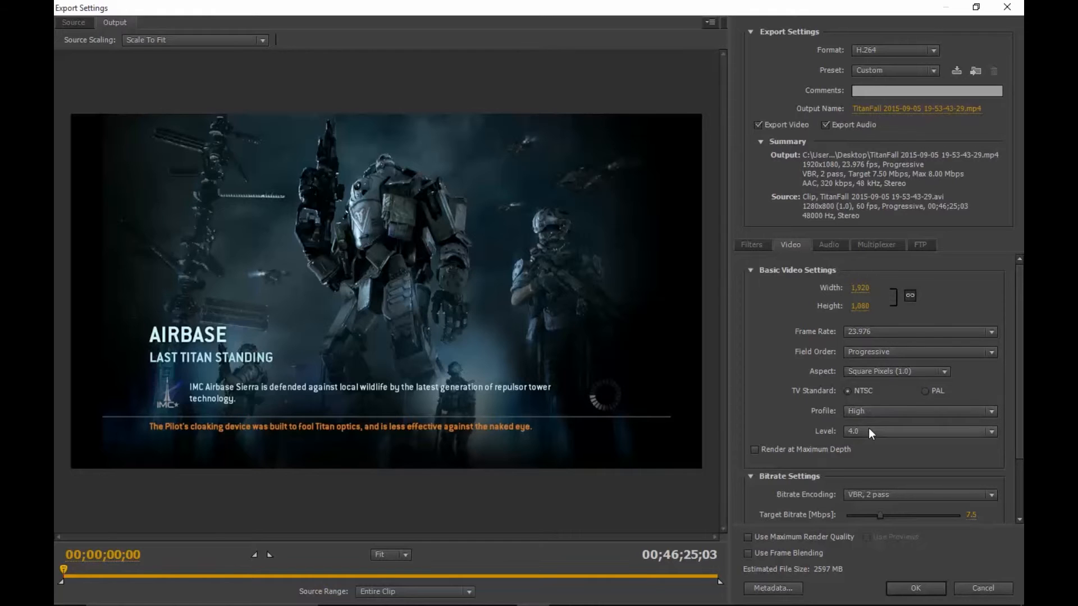
scroll(down, 3)
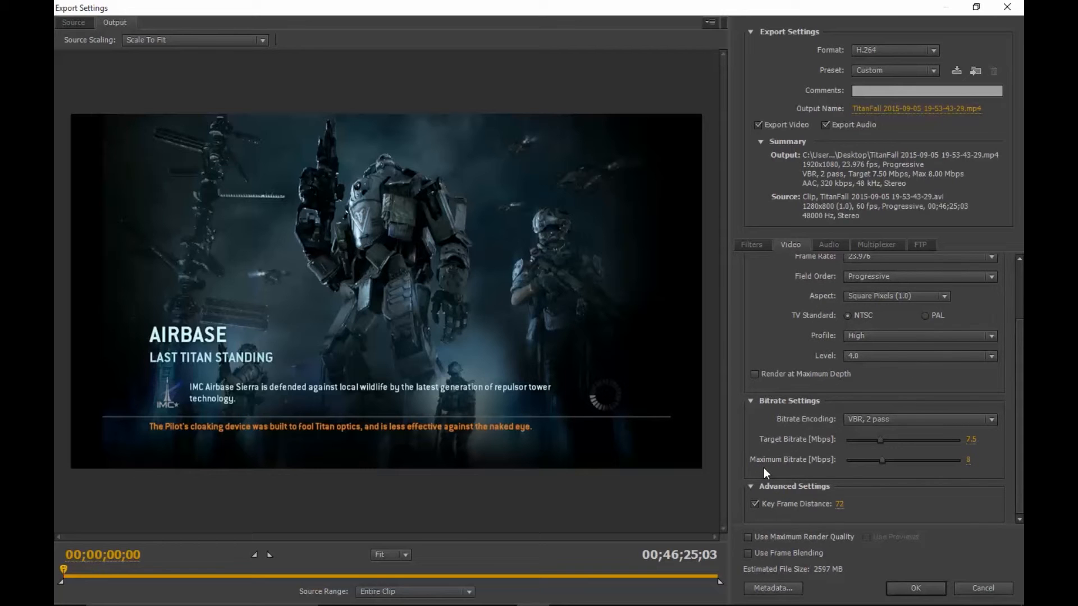
click(829, 245)
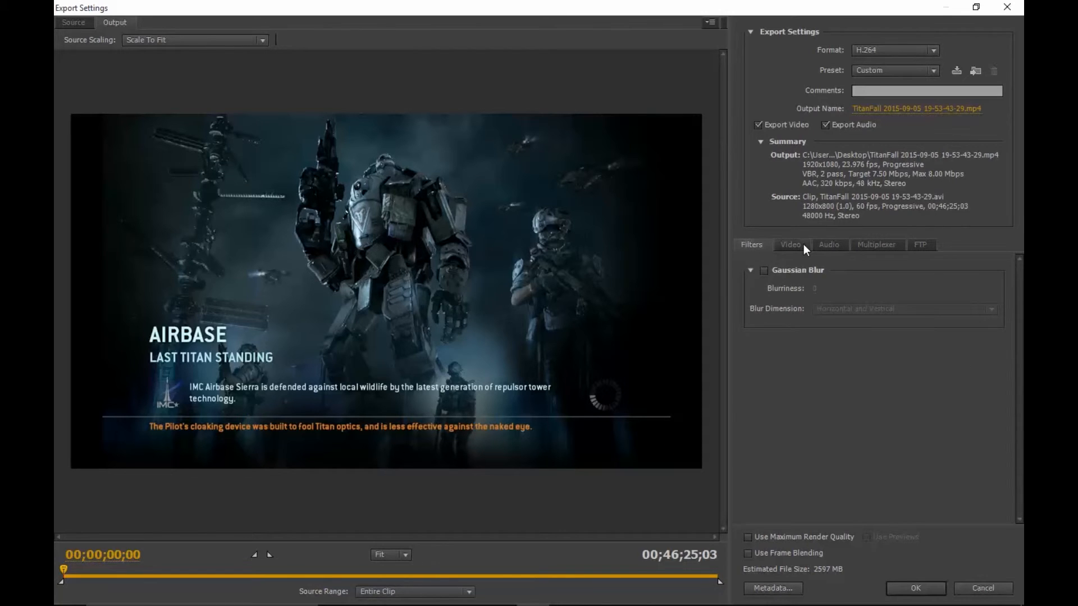
click(790, 244)
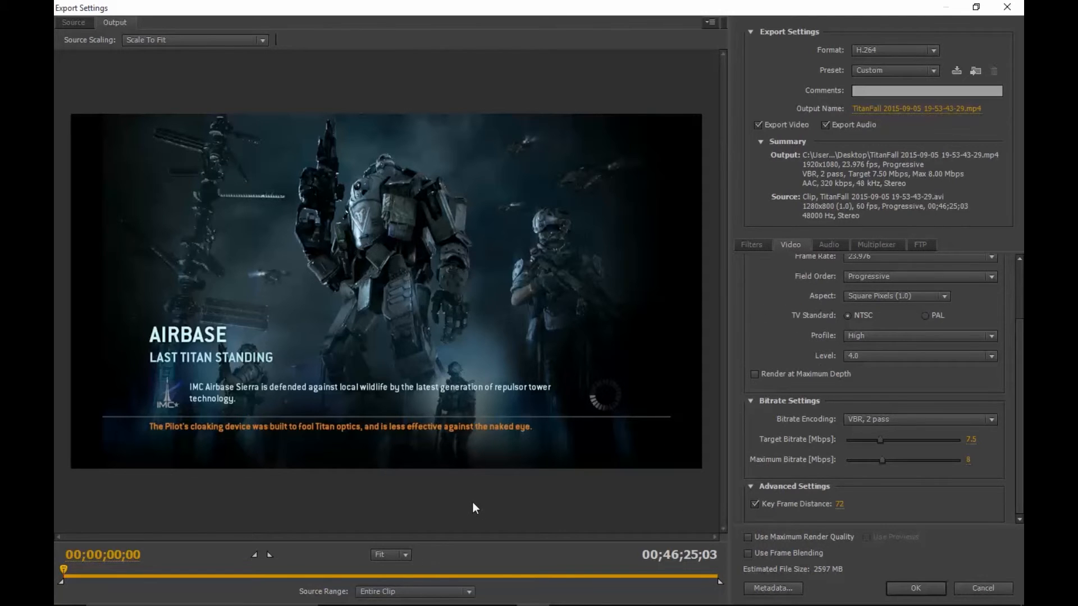
mouse_move(654, 540)
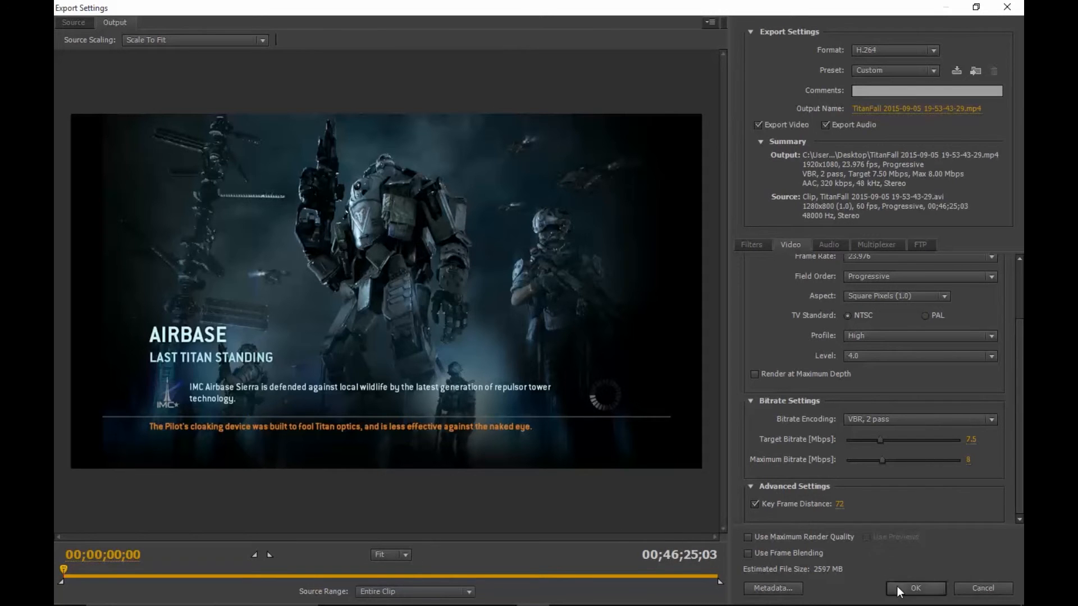
Confirm the custom export settings, returning the TitanFall job to the queue as Ready
click(915, 588)
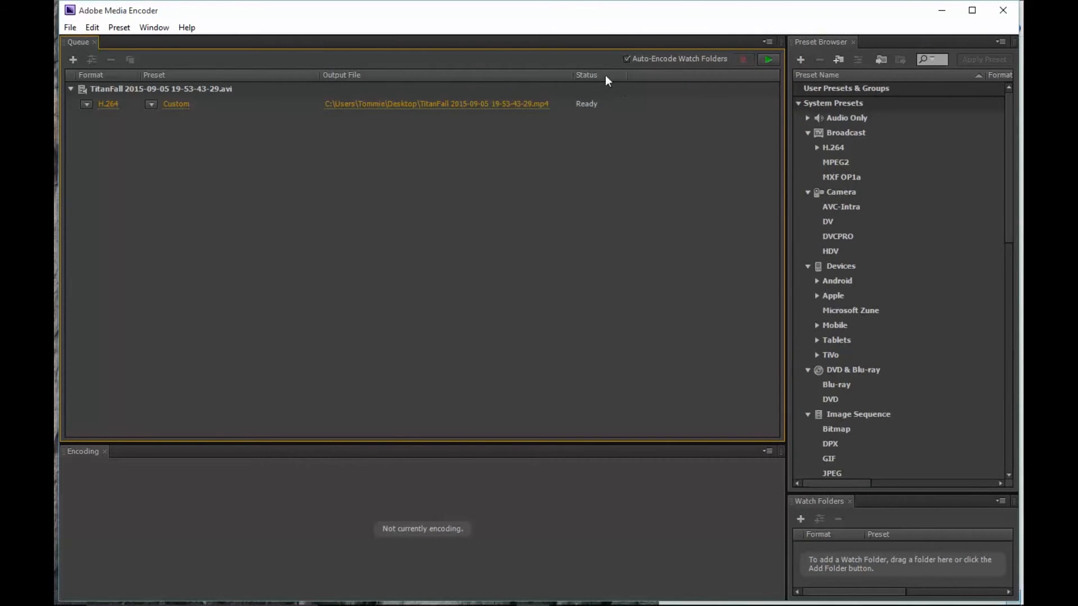
mouse_move(132, 127)
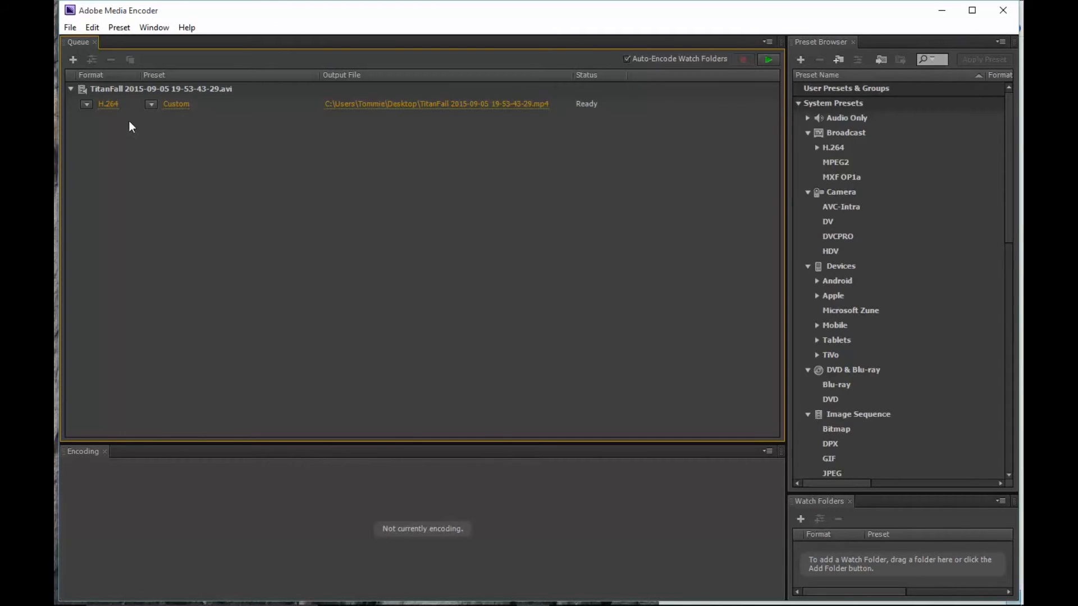
mouse_move(178, 138)
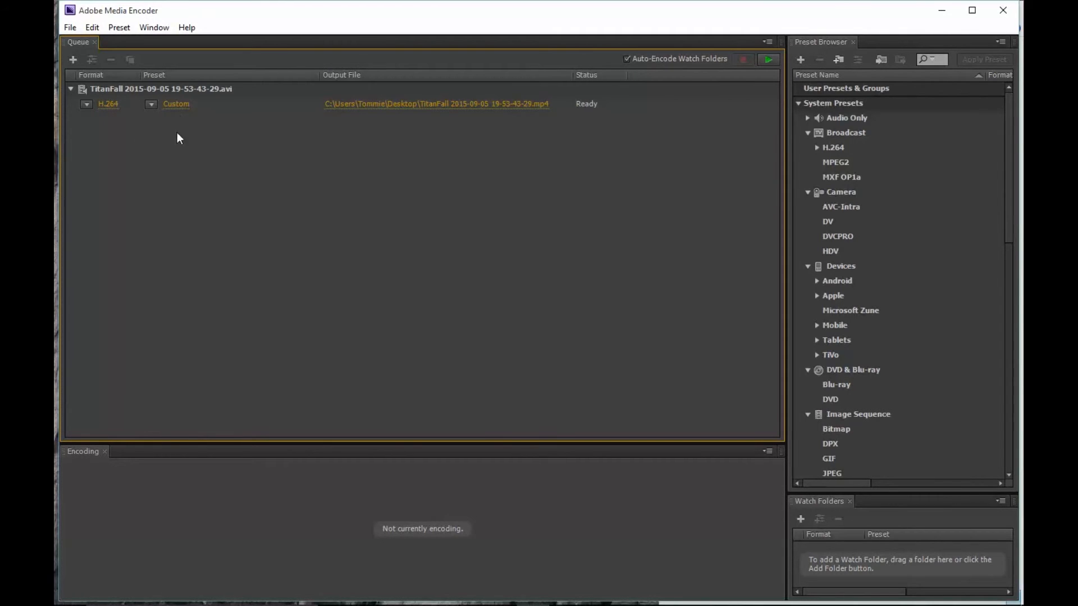
mouse_move(191, 119)
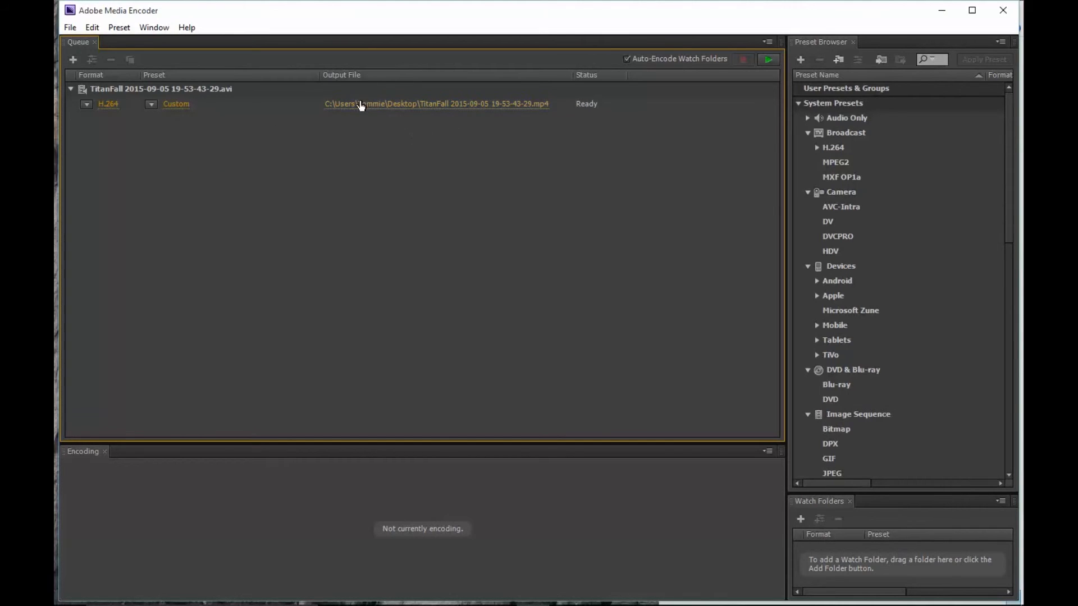
mouse_move(582, 112)
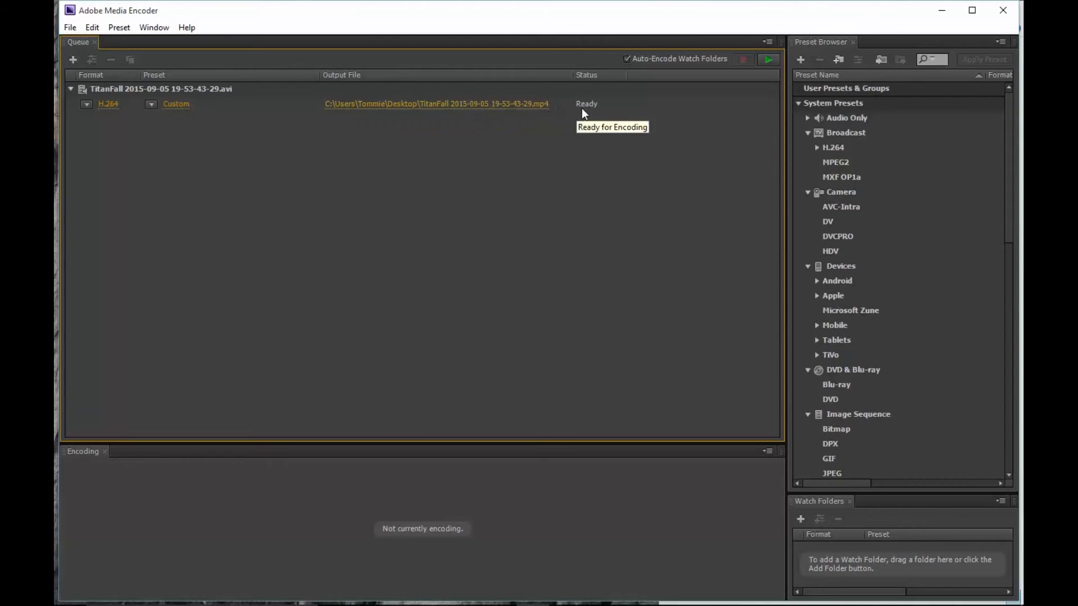
mouse_move(768, 59)
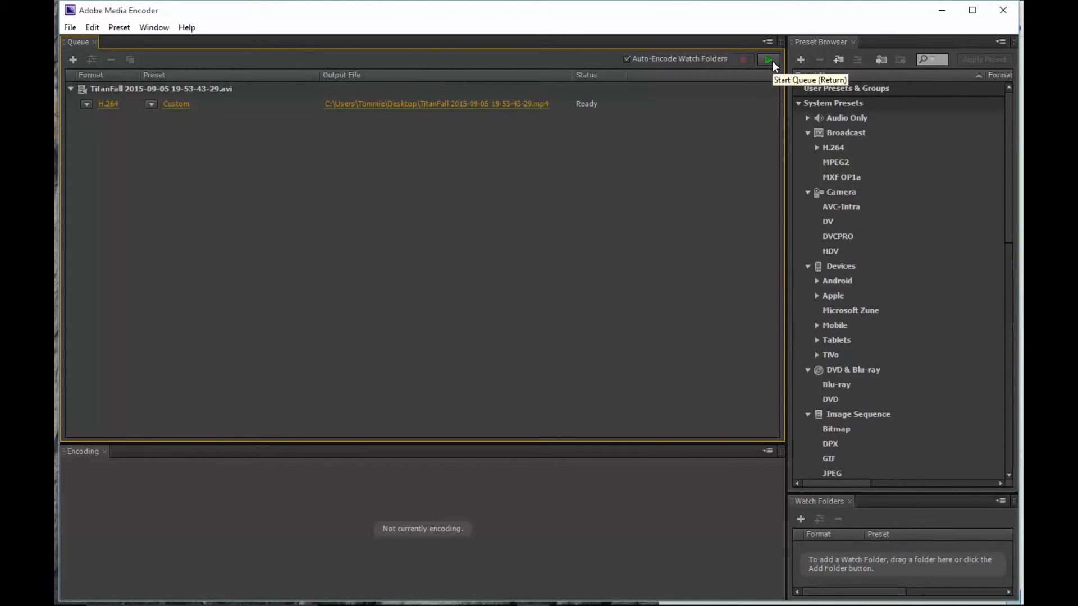
Start the queue to encode the TitanFall clip to the 1080p H.264 MP4 on the Desktop
click(768, 58)
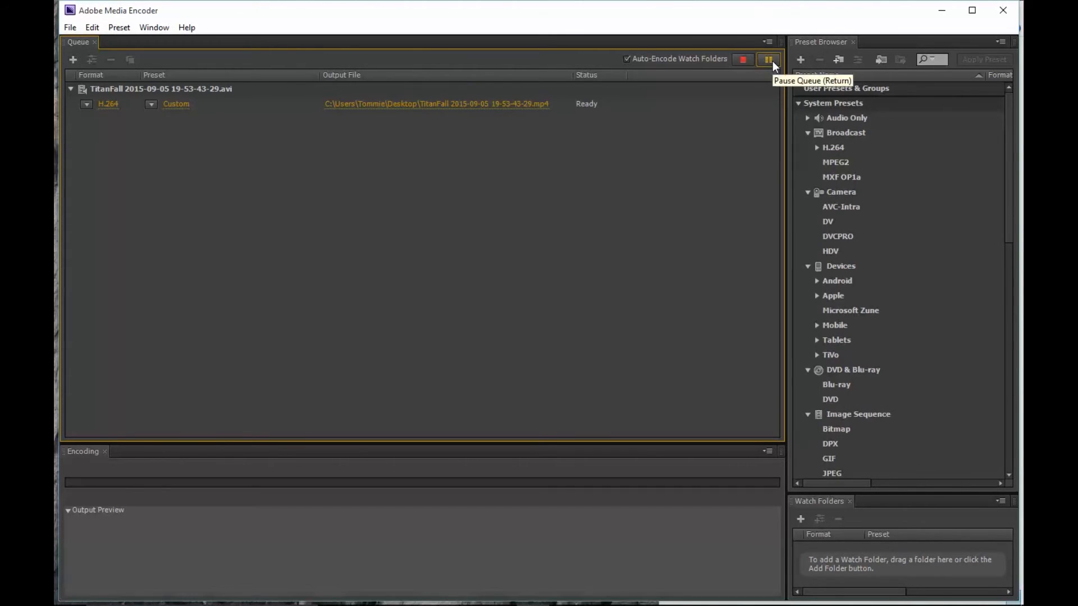
click(767, 60)
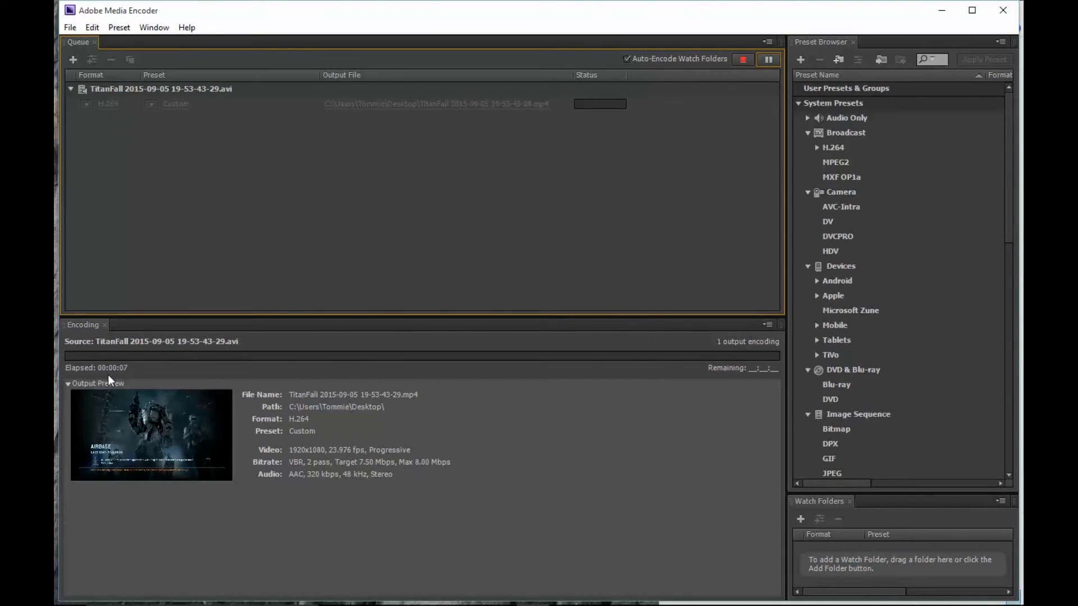
mouse_move(739, 379)
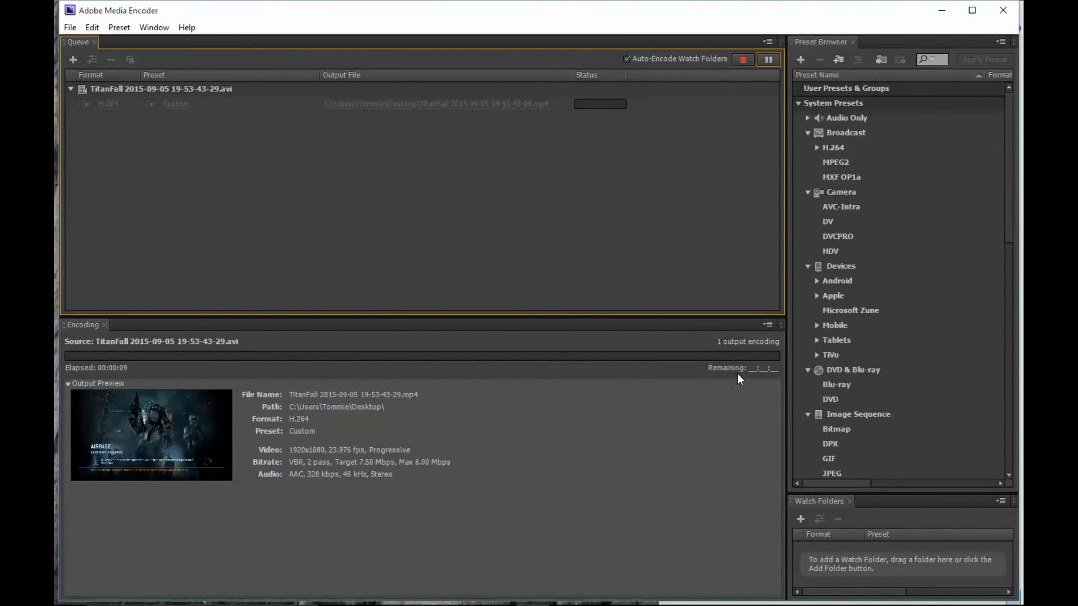
mouse_move(682, 405)
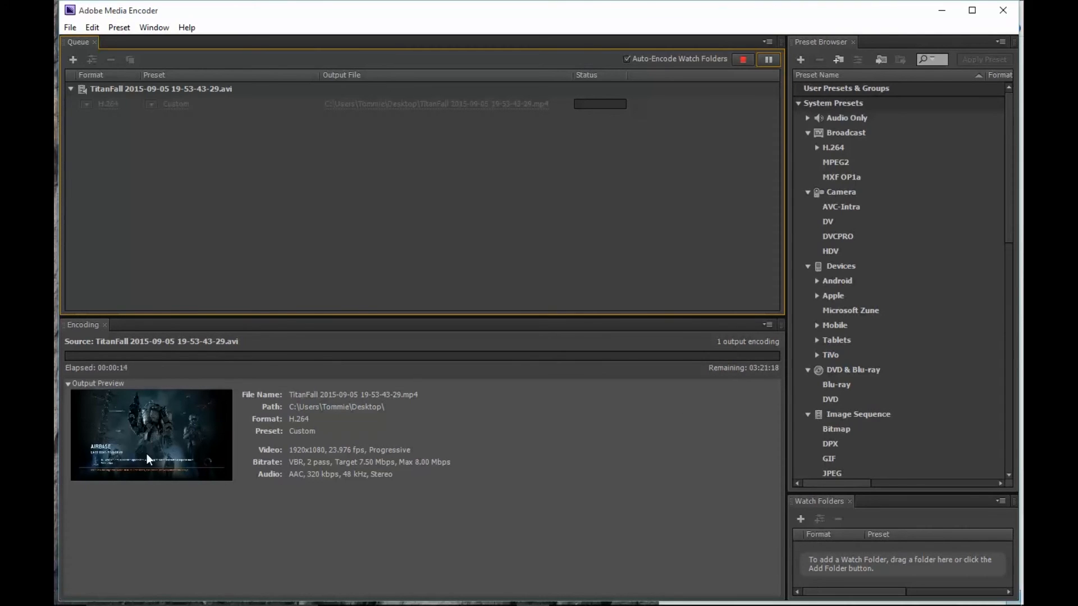
mouse_move(763, 402)
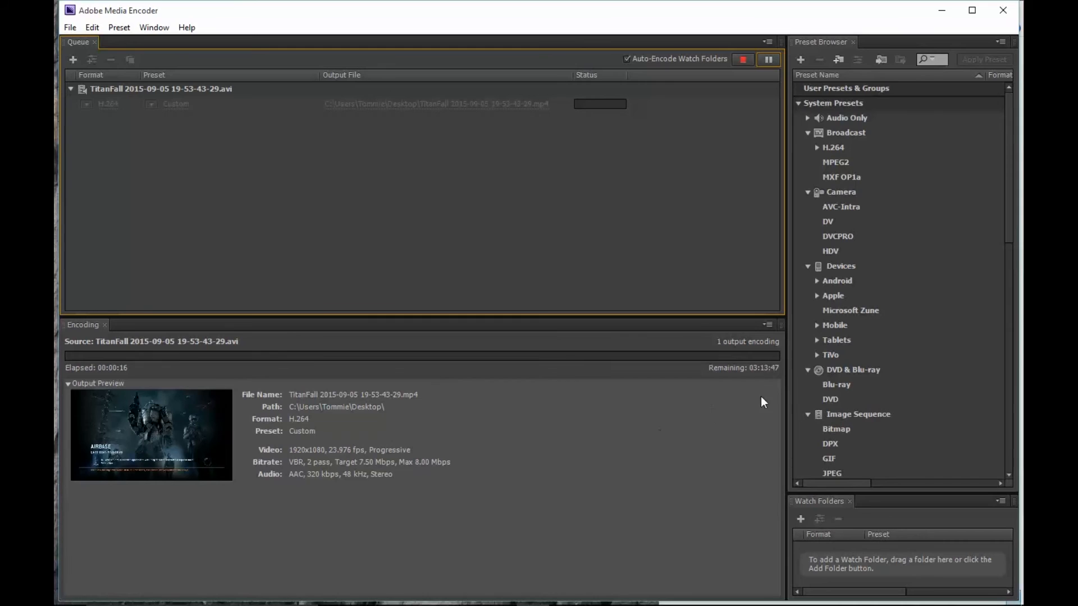
mouse_move(728, 478)
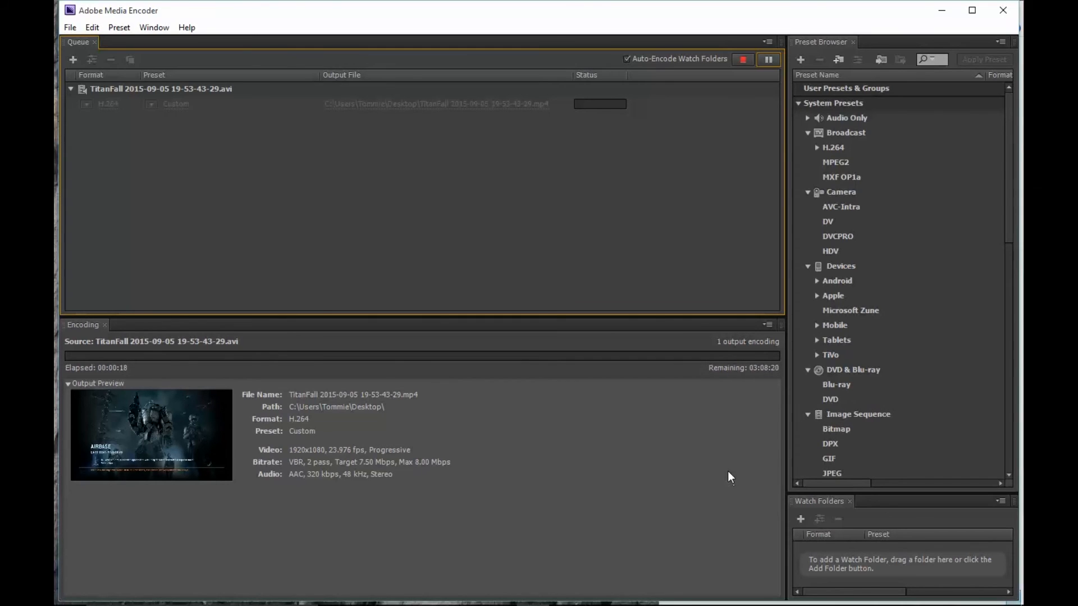
mouse_move(760, 380)
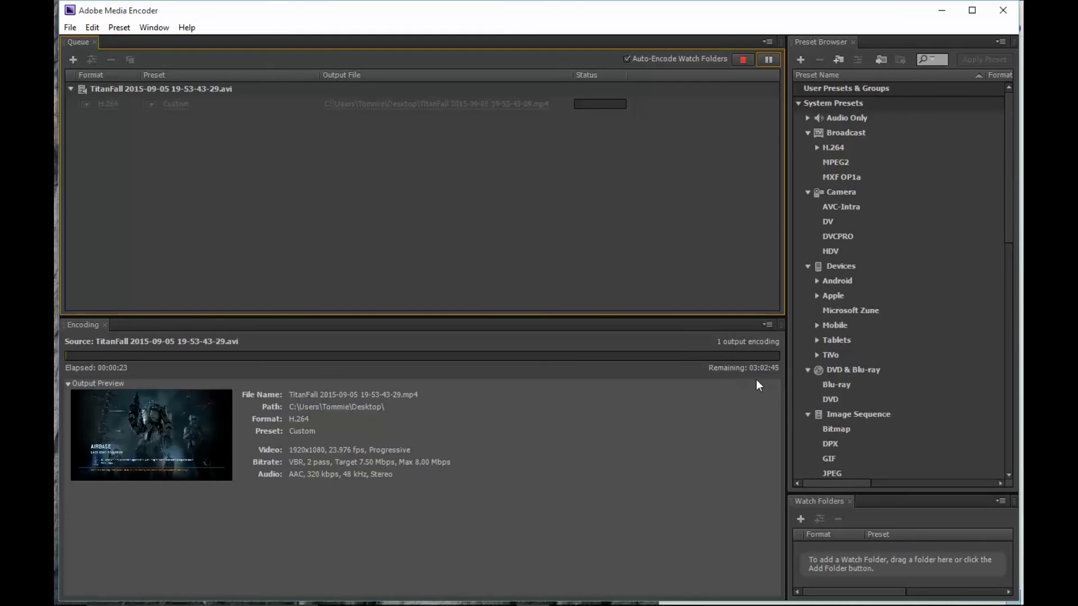
mouse_move(763, 384)
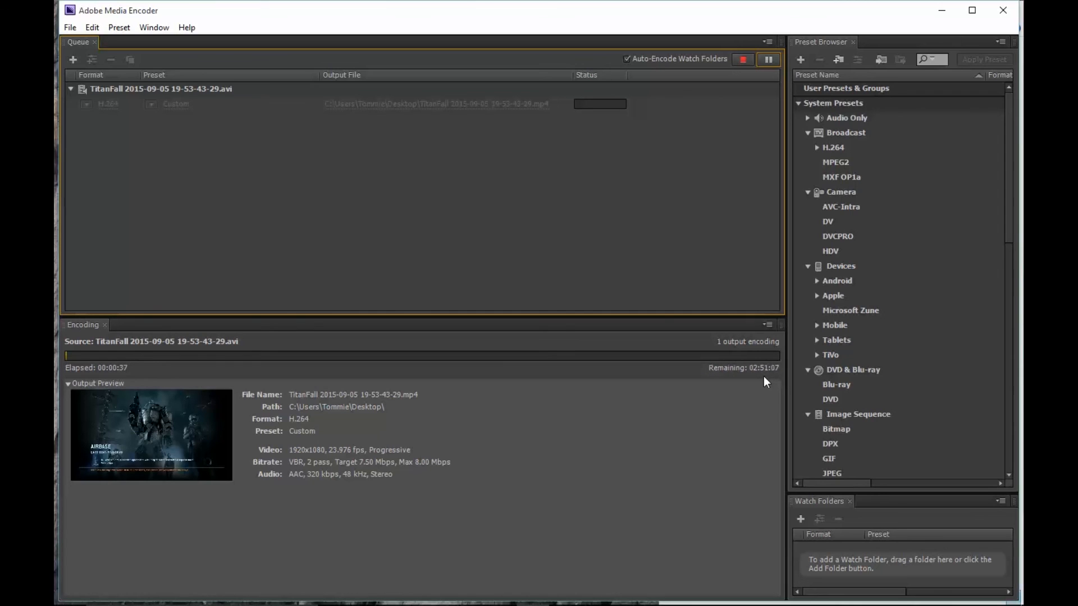
mouse_move(755, 397)
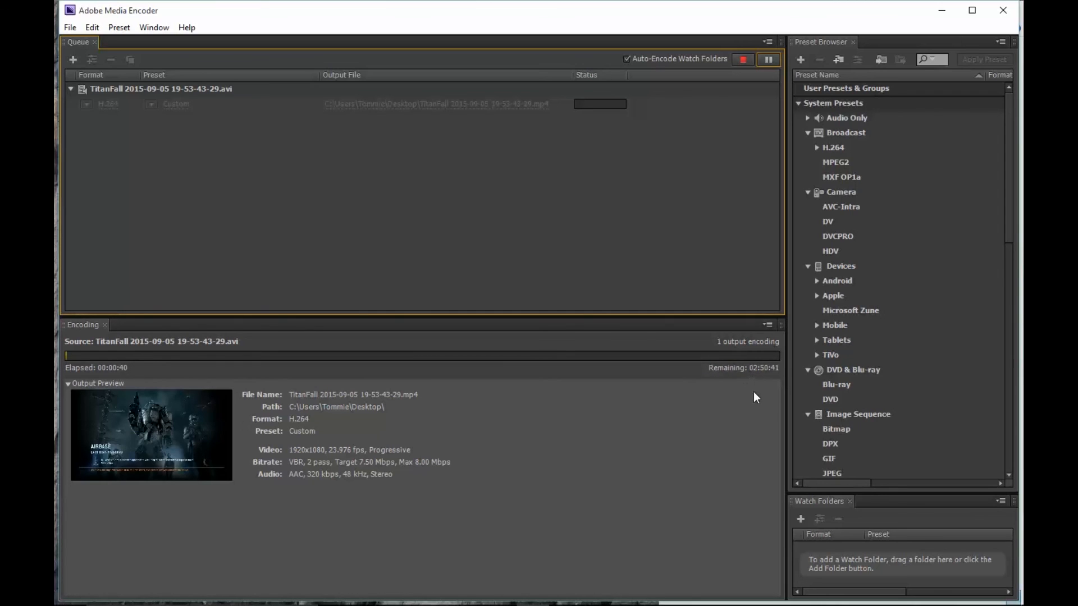
mouse_move(768, 397)
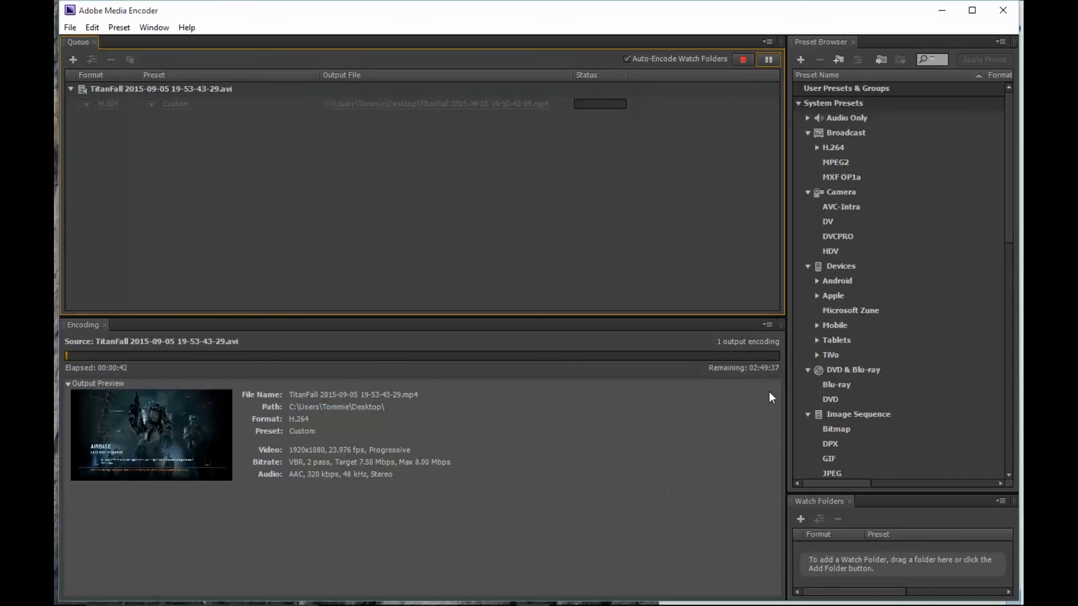